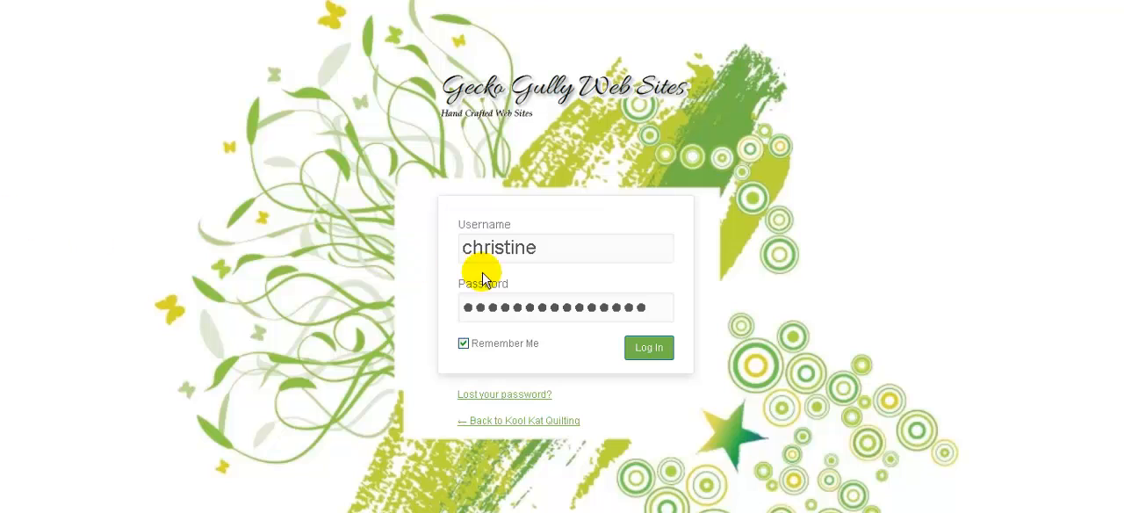
# Enter the admin password and log in to the WordPress dashboard
pyautogui.click(649, 347)
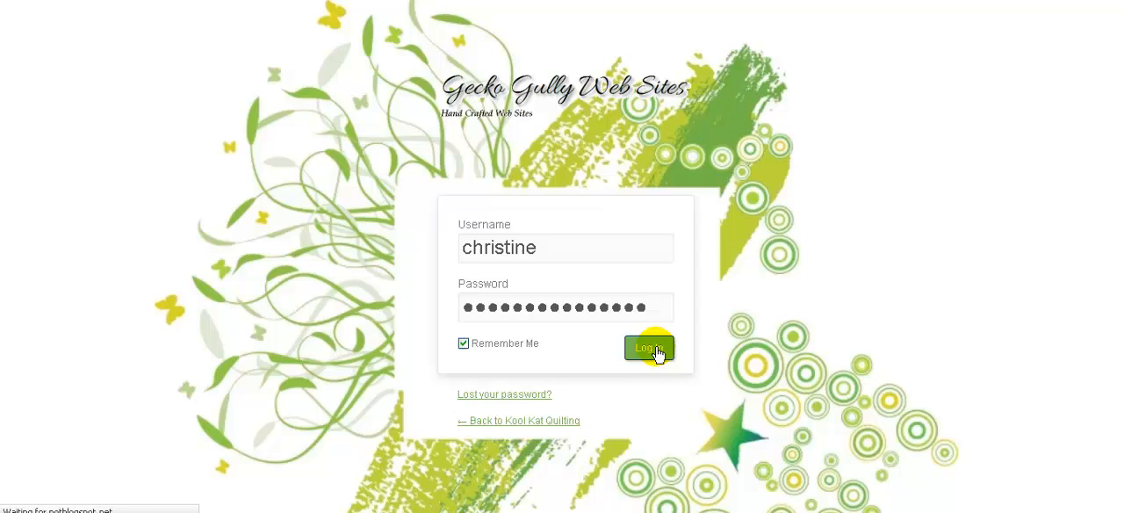
pyautogui.click(649, 348)
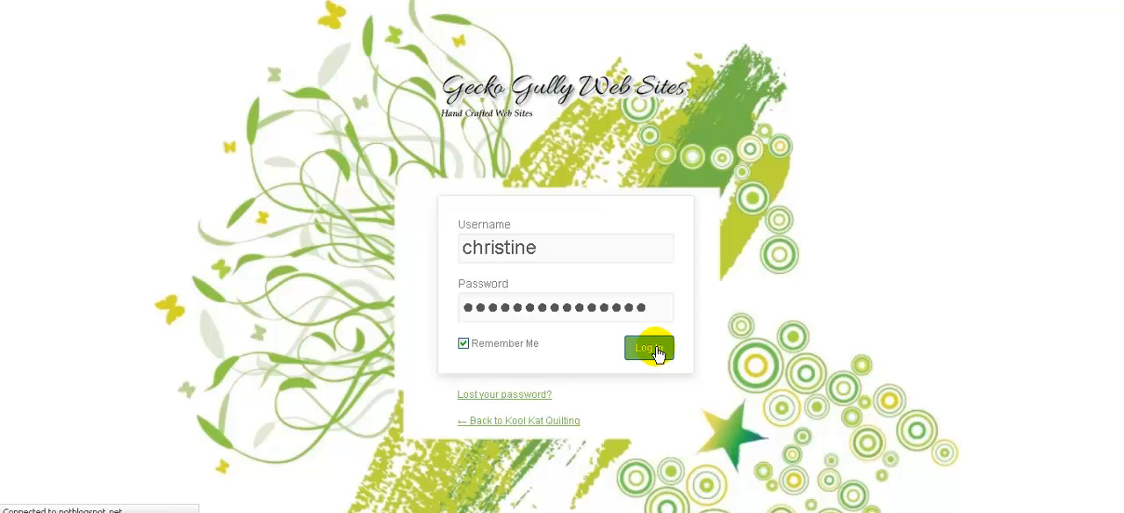
pyautogui.click(648, 348)
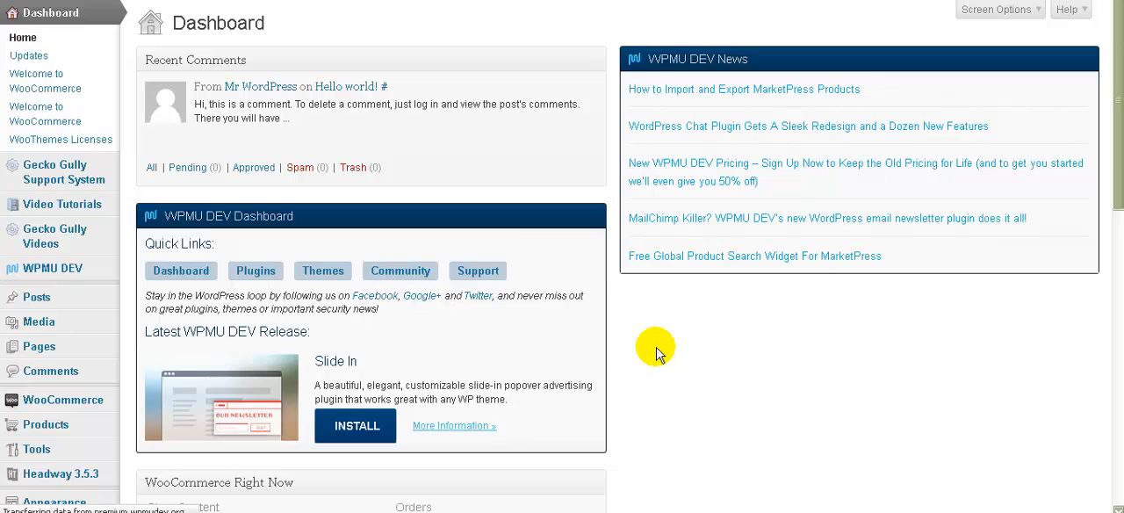
pyautogui.moveTo(683, 344)
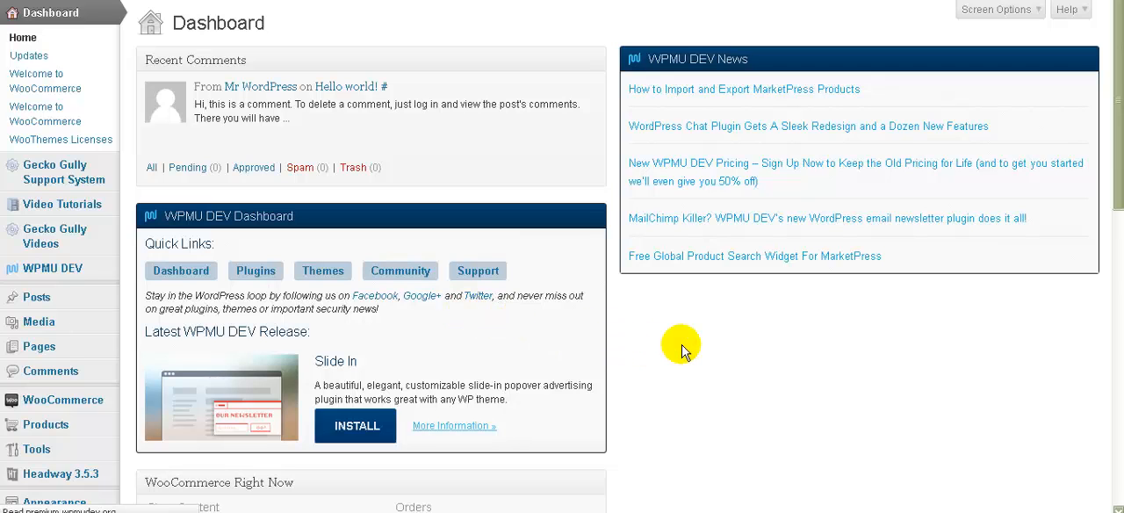
pyautogui.scroll(-3)
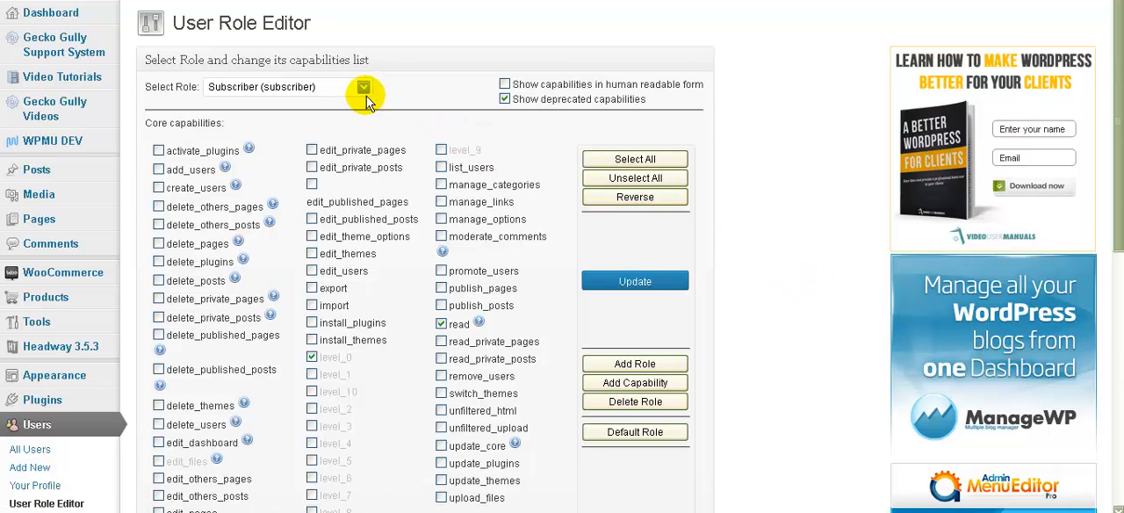
# Review the roles in the Select Role dropdown, keeping Subscriber selected, and scroll down
pyautogui.click(363, 86)
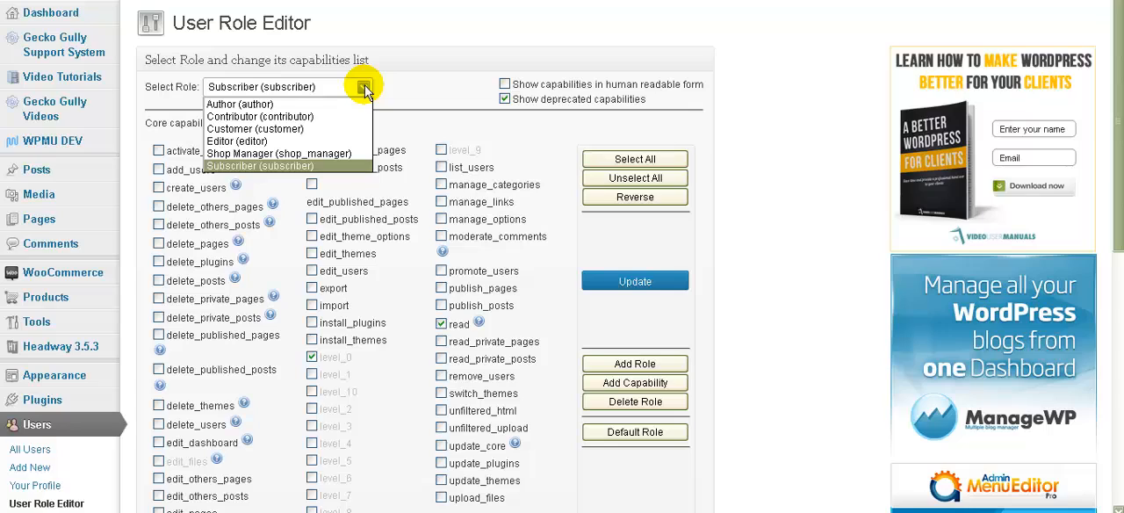
pyautogui.click(363, 86)
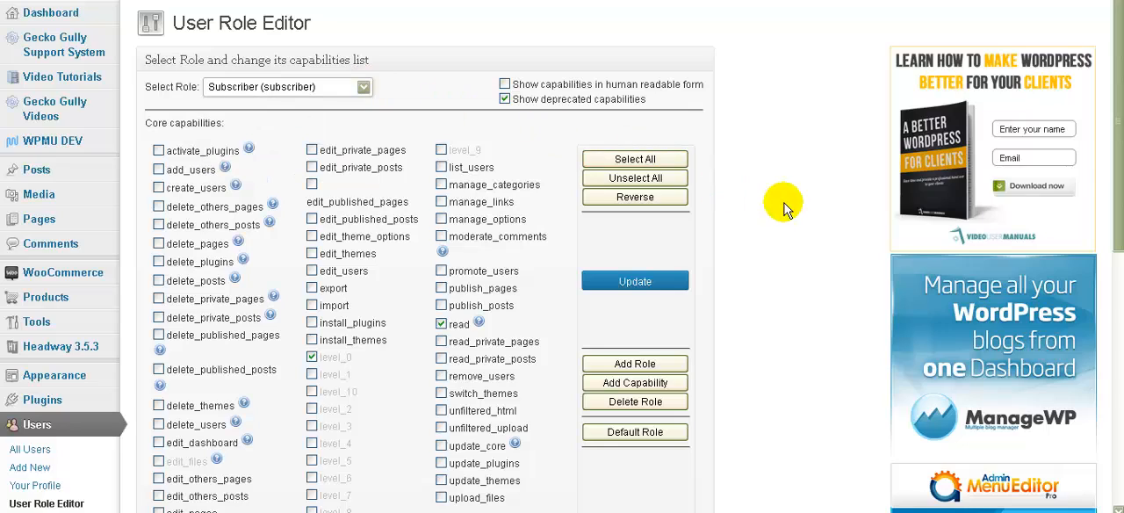
pyautogui.scroll(-3)
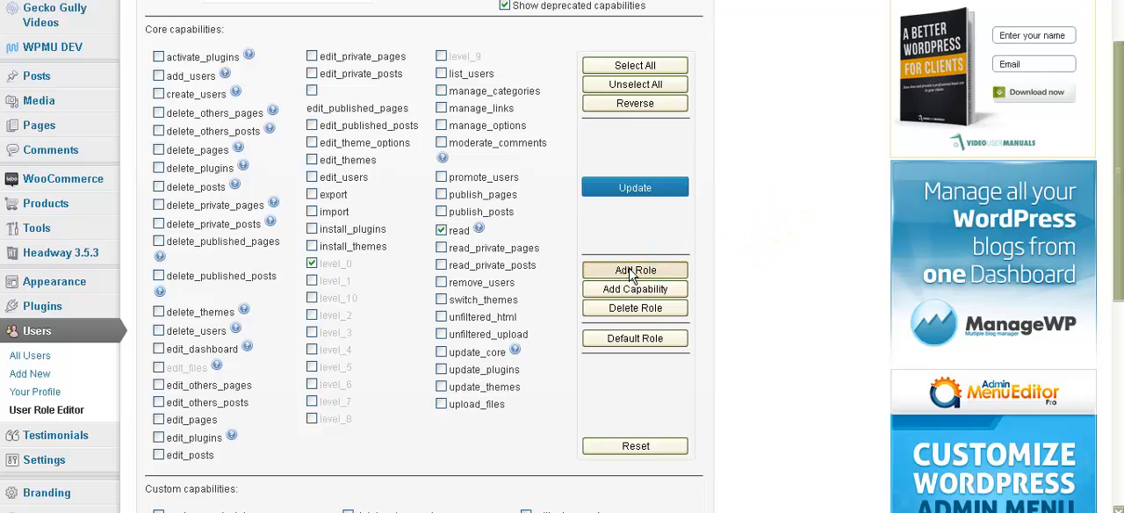
# Add a role named 'Wholesale' as a copy of the Customer role
pyautogui.click(635, 270)
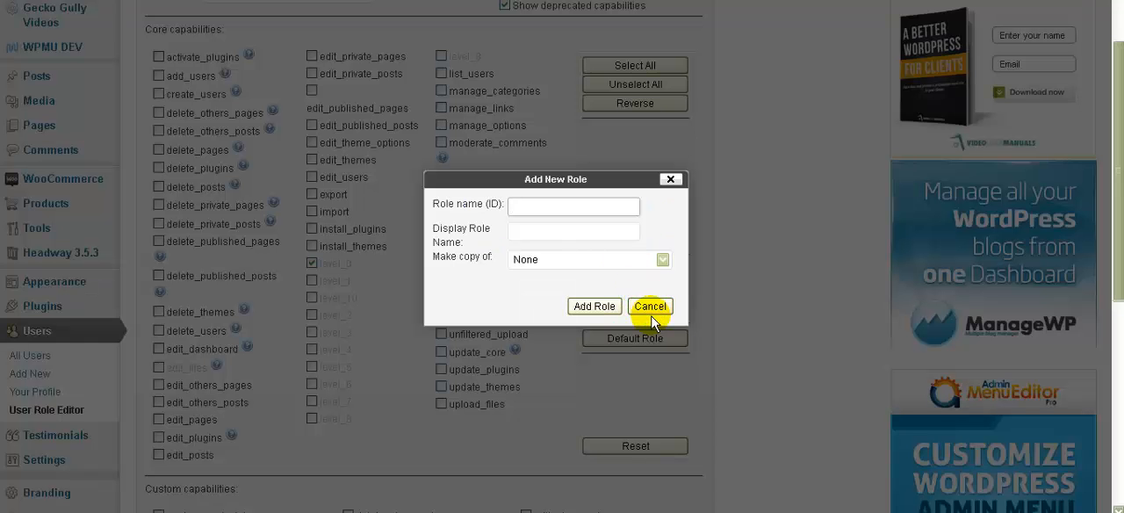
pyautogui.moveTo(627, 277)
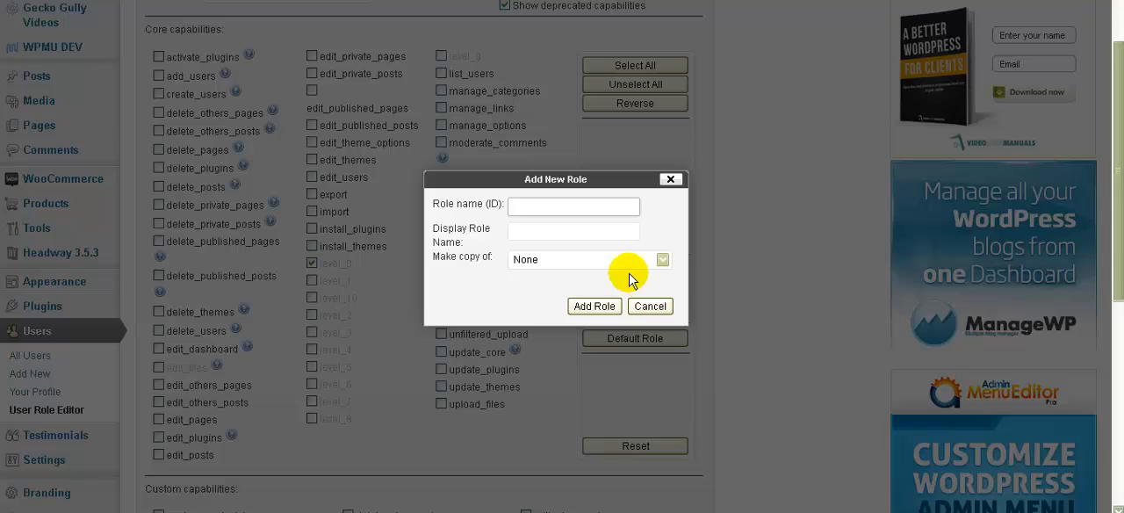
pyautogui.write('Wholesale')
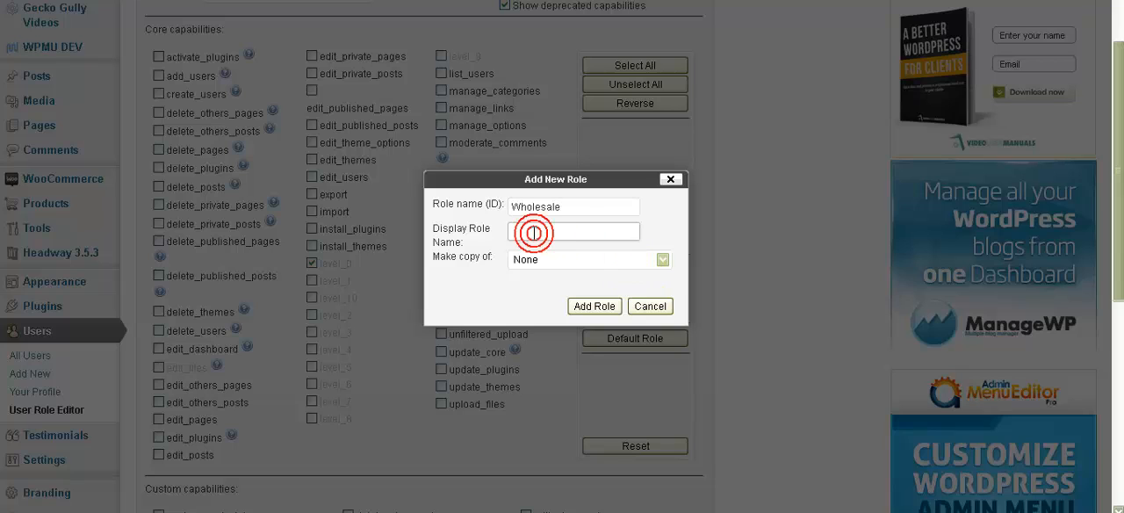
pyautogui.write('Wholesale')
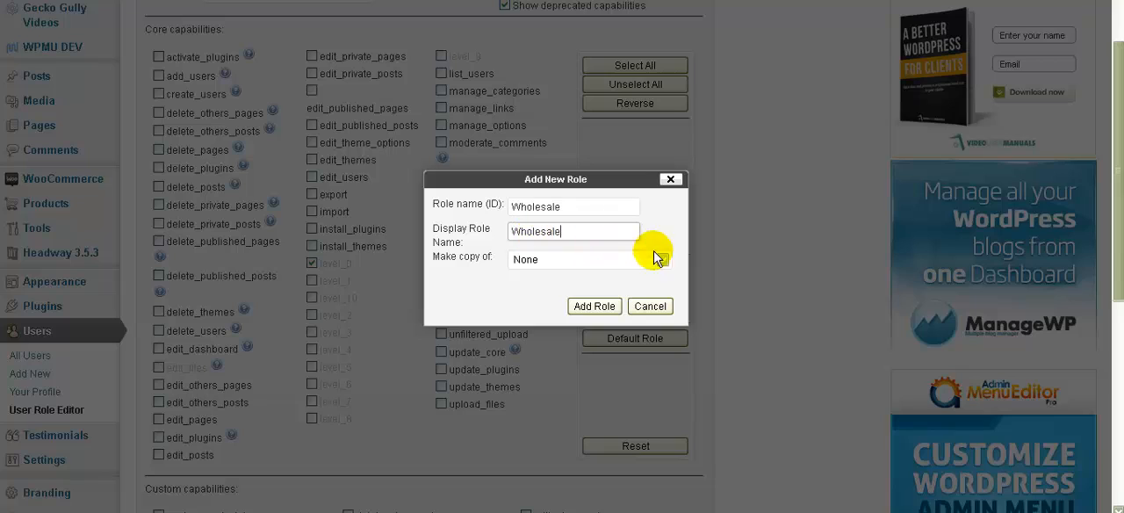
pyautogui.click(588, 259)
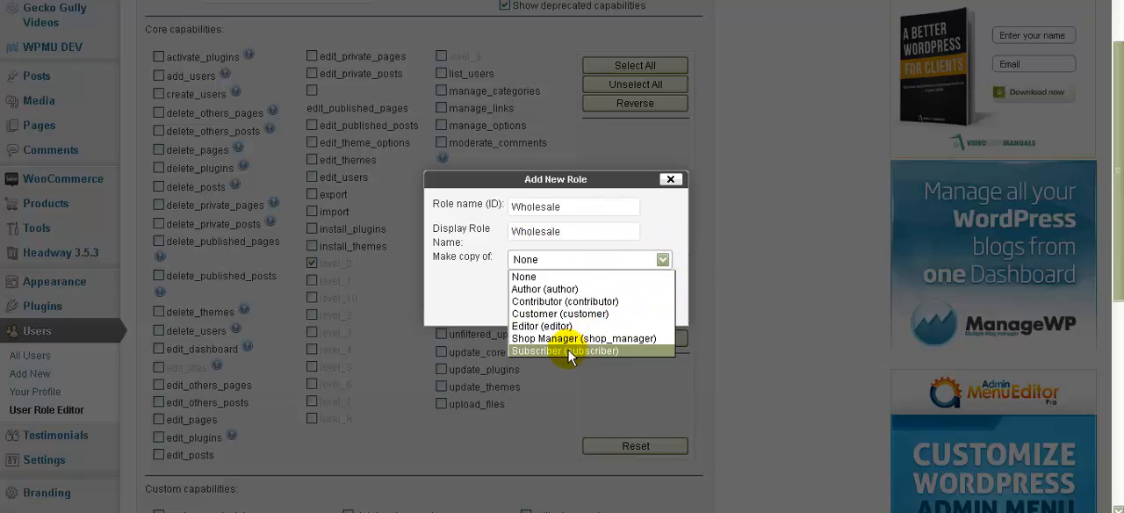
pyautogui.click(560, 314)
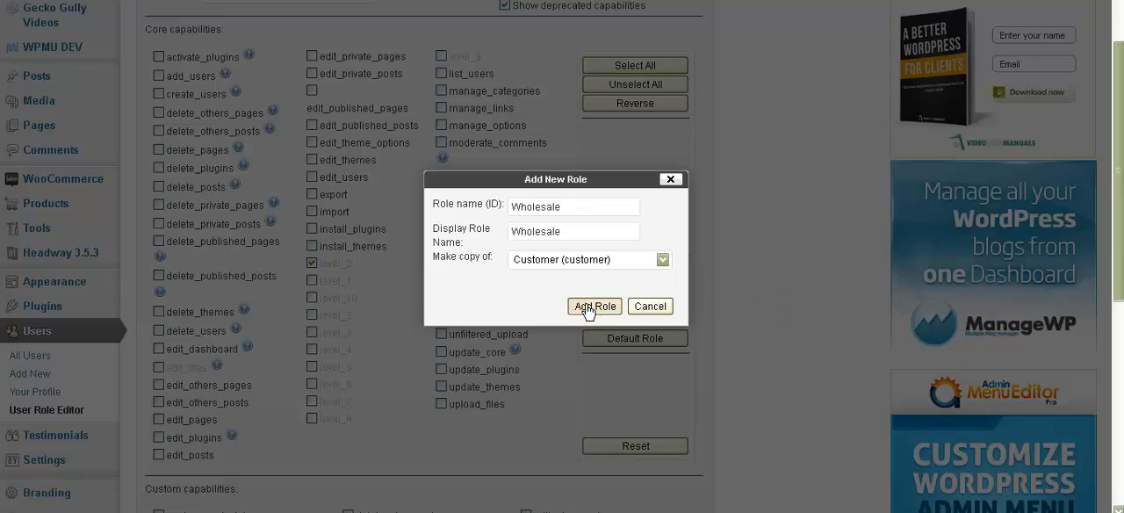
pyautogui.click(594, 306)
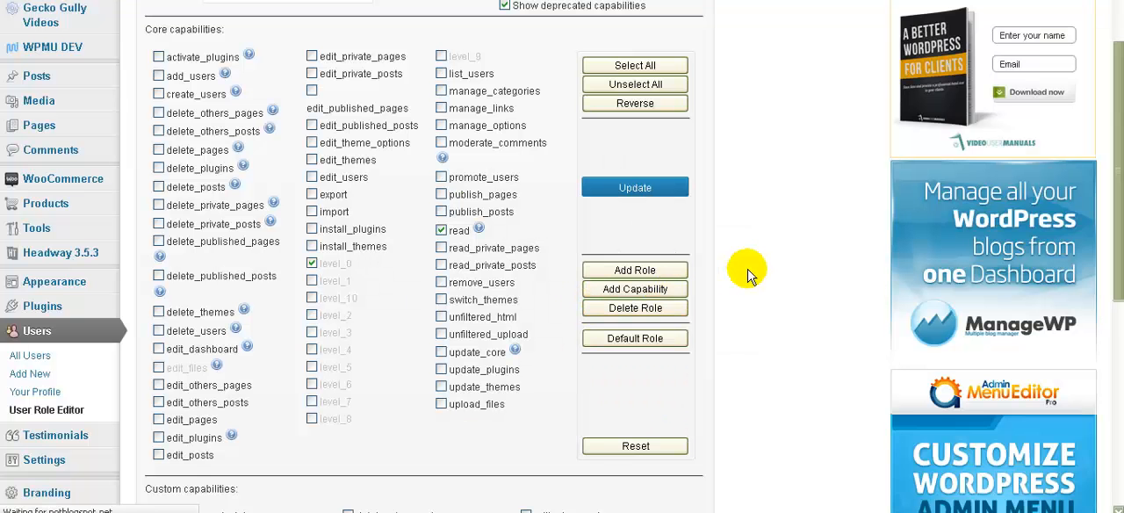
pyautogui.moveTo(747, 269)
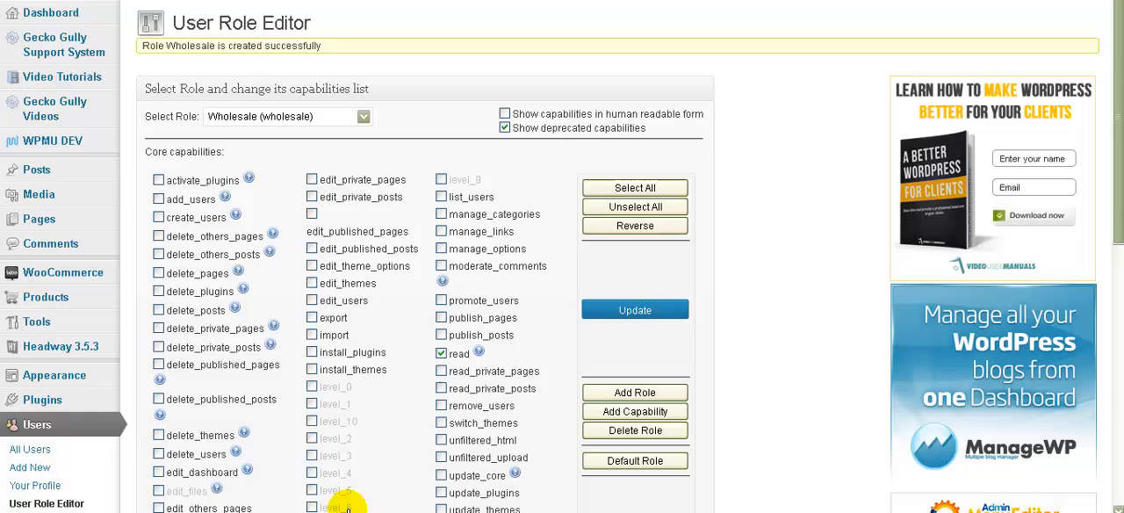
pyautogui.moveTo(766, 308)
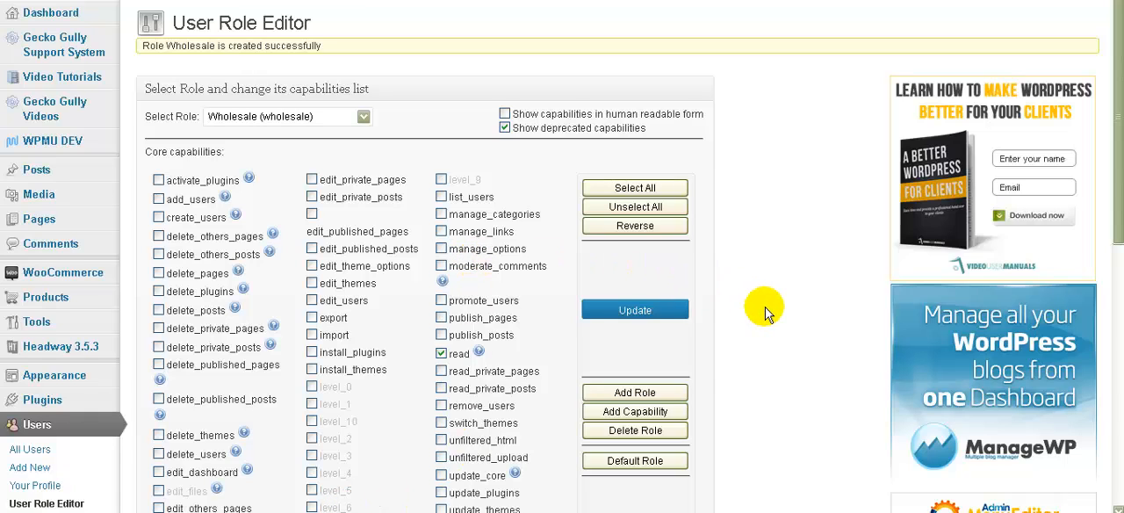
# Scroll through the new Wholesale role's capabilities, which grant only read
pyautogui.scroll(-3)
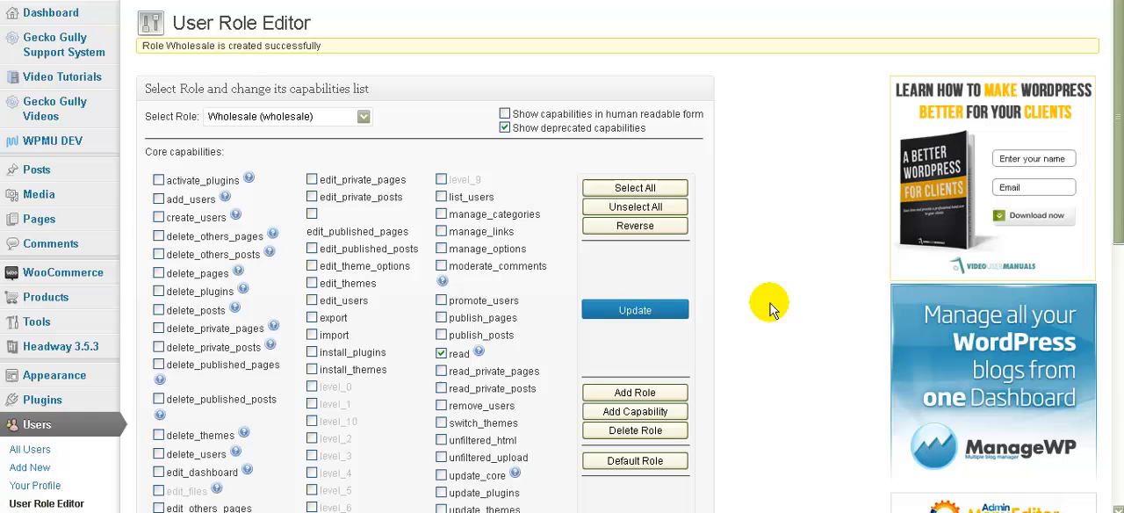
pyautogui.moveTo(770, 307)
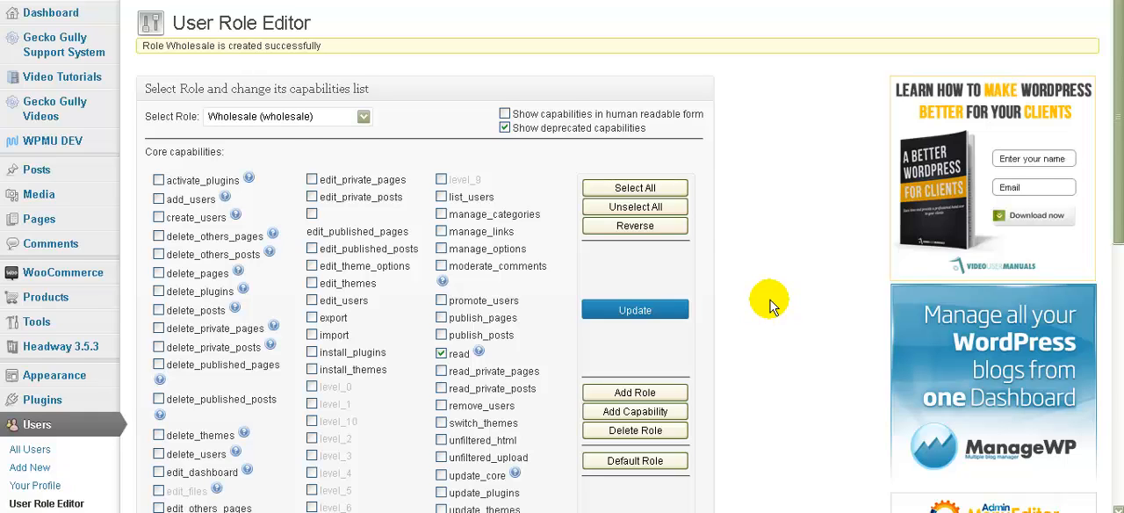
pyautogui.scroll(-3)
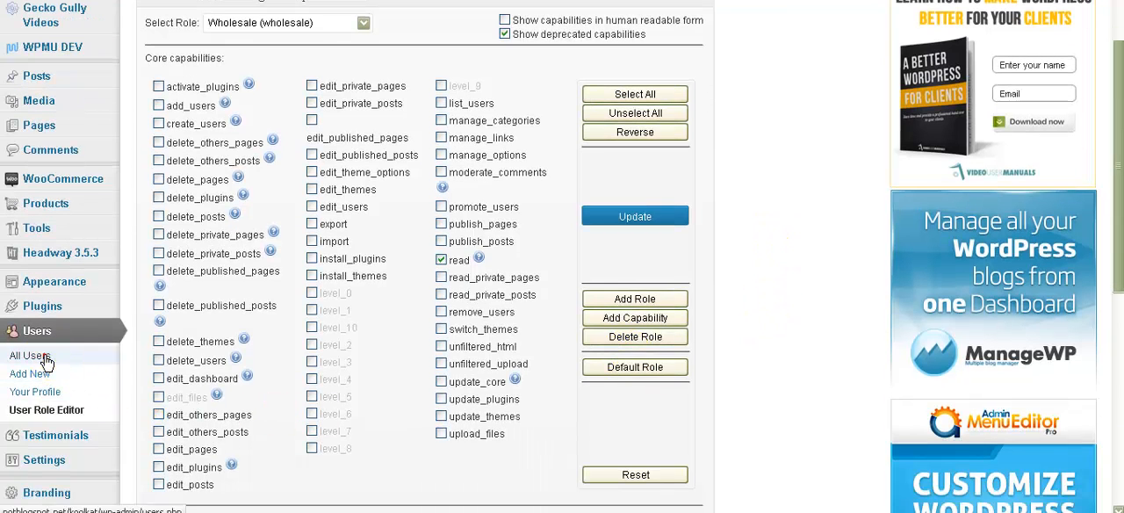
# Open All Users and mark christine for a role change
pyautogui.click(28, 356)
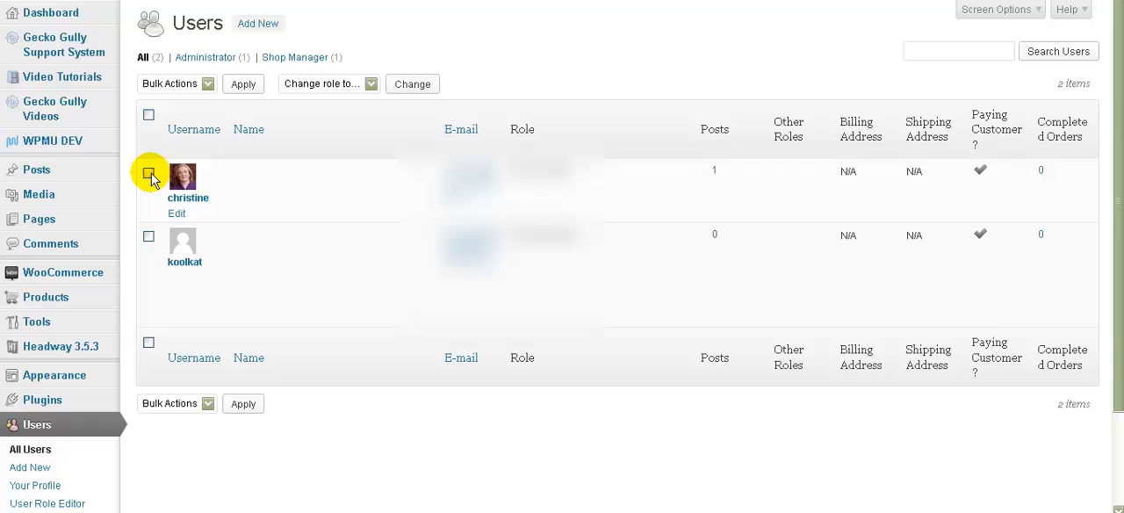
pyautogui.click(148, 172)
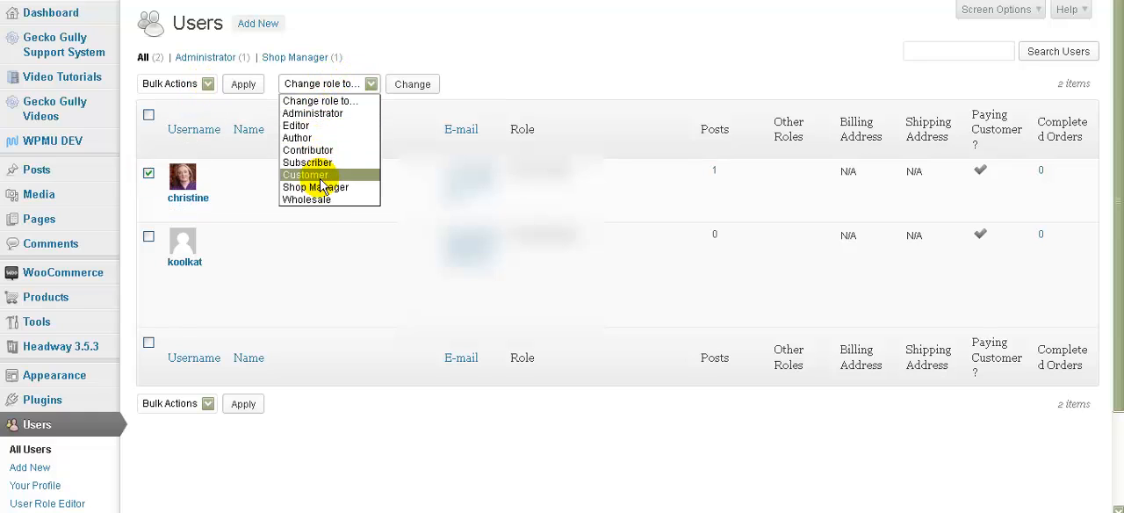
pyautogui.moveTo(305, 198)
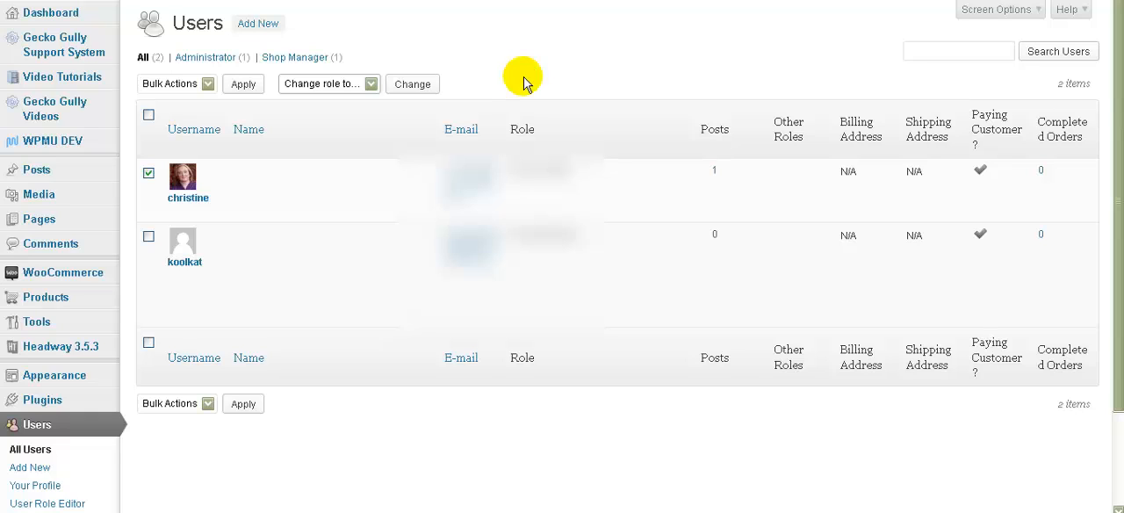
pyautogui.moveTo(525, 72)
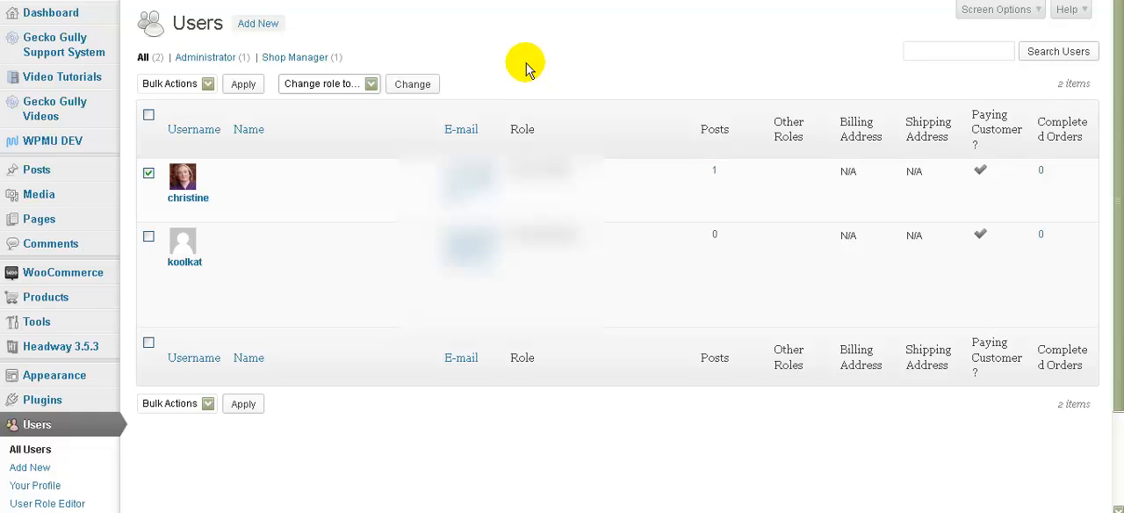
pyautogui.moveTo(63, 272)
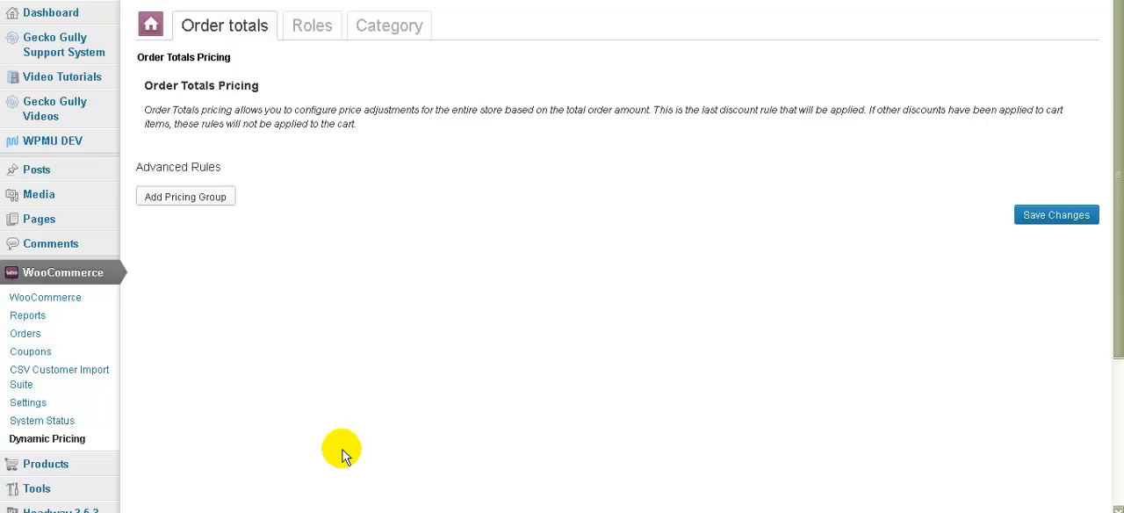
pyautogui.moveTo(329, 317)
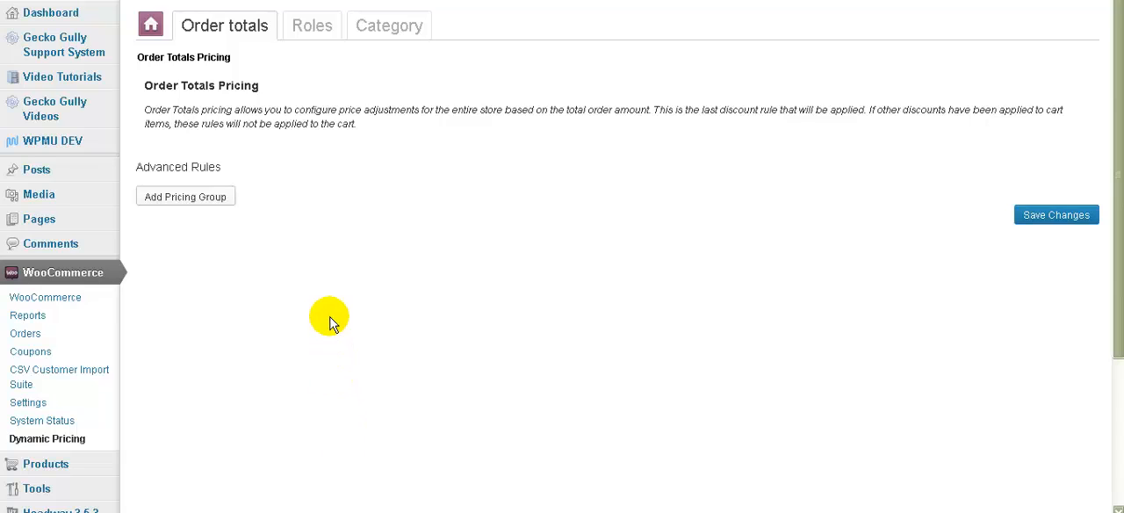
pyautogui.moveTo(332, 316)
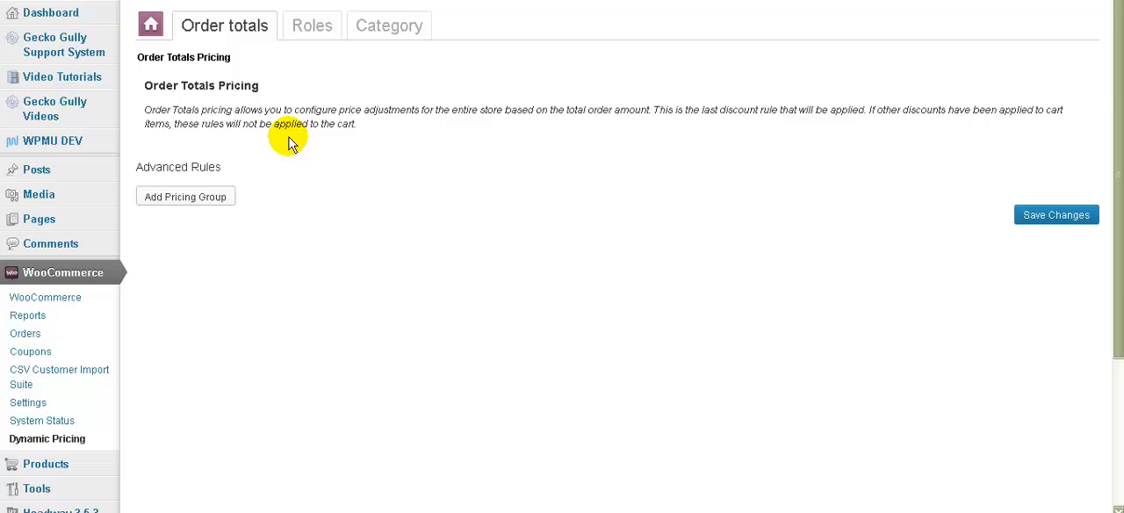
# Start a new order-total pricing group on the Dynamic Pricing Order totals tab
pyautogui.click(186, 194)
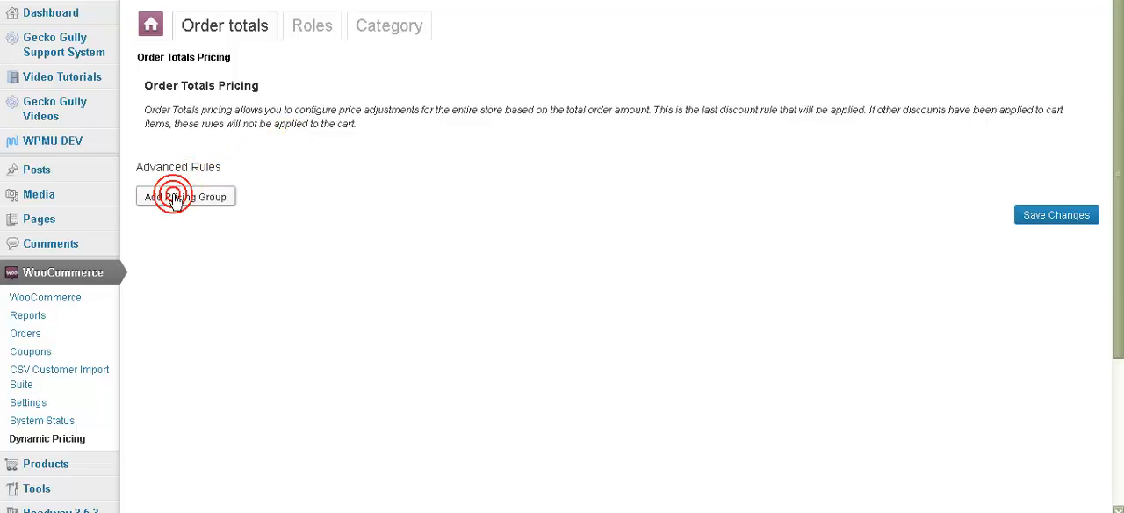
# Limit the group to Wholesale with a 10% discount on orders from 100
pyautogui.click(185, 196)
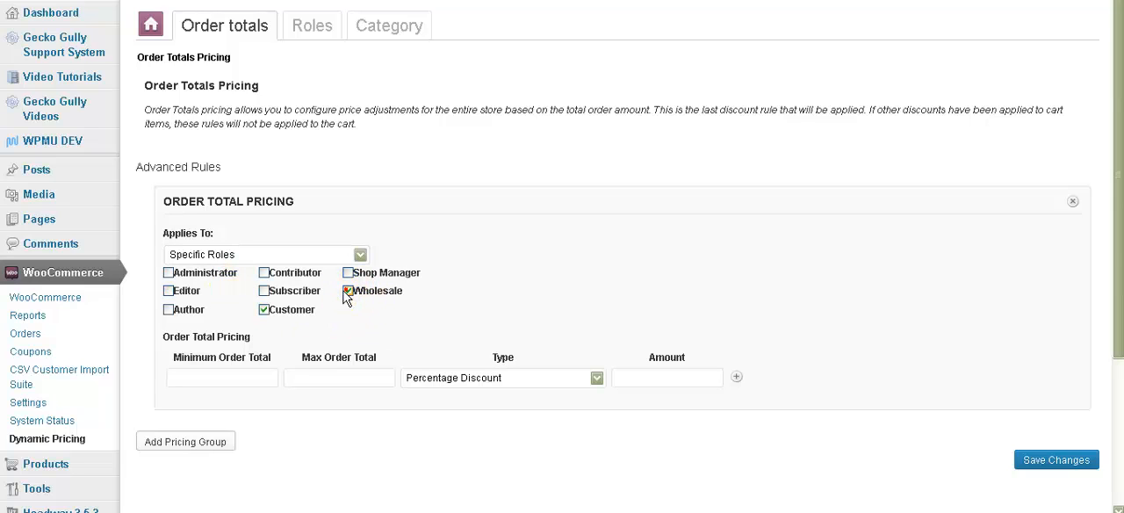
pyautogui.click(262, 309)
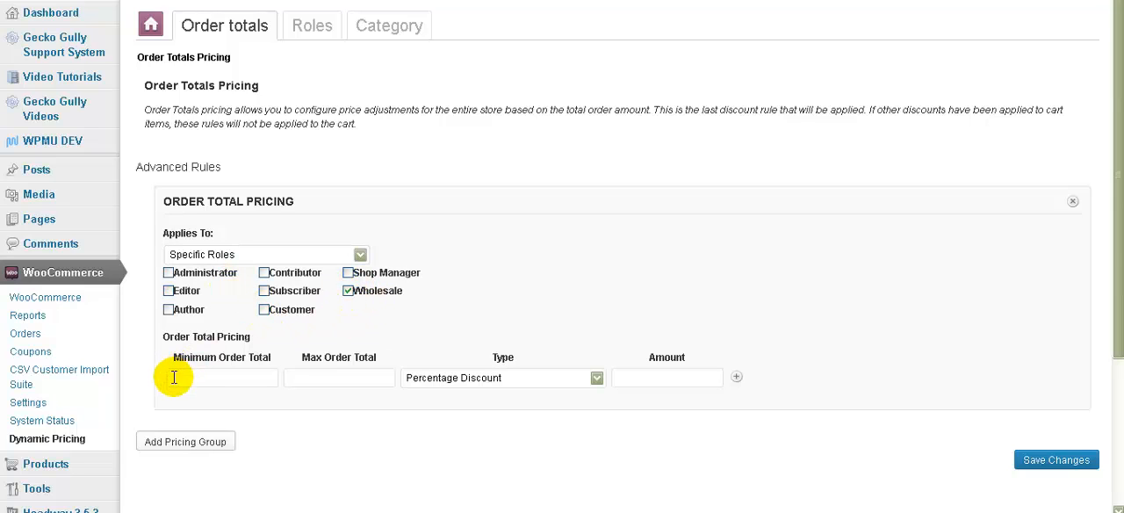
pyautogui.click(221, 377)
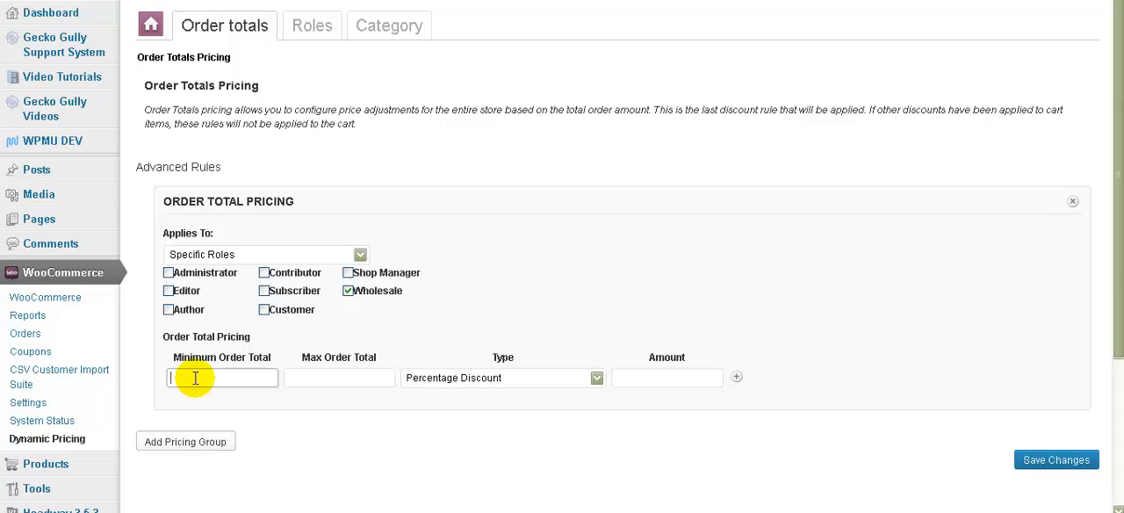
pyautogui.write('100')
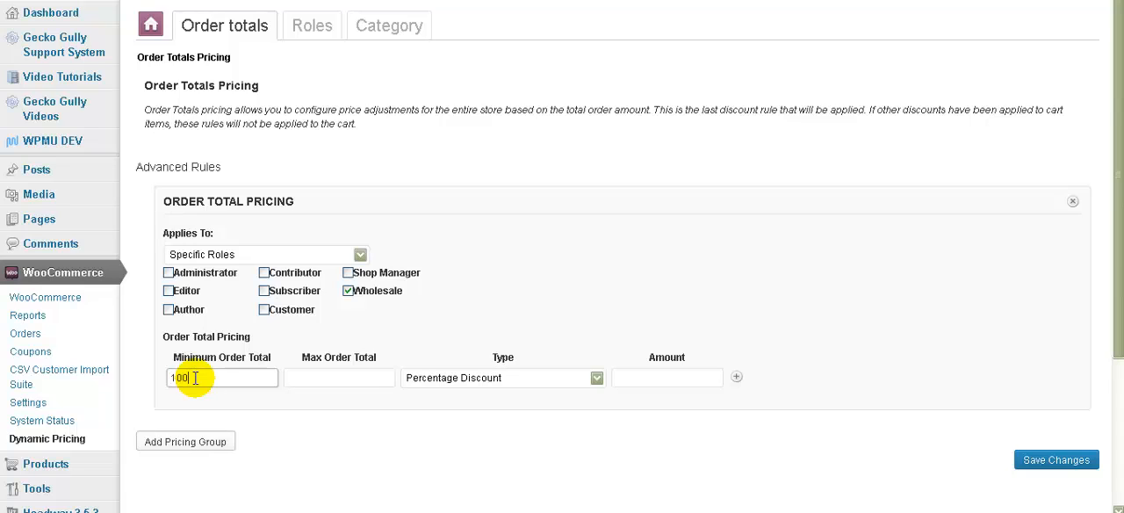
pyautogui.click(340, 378)
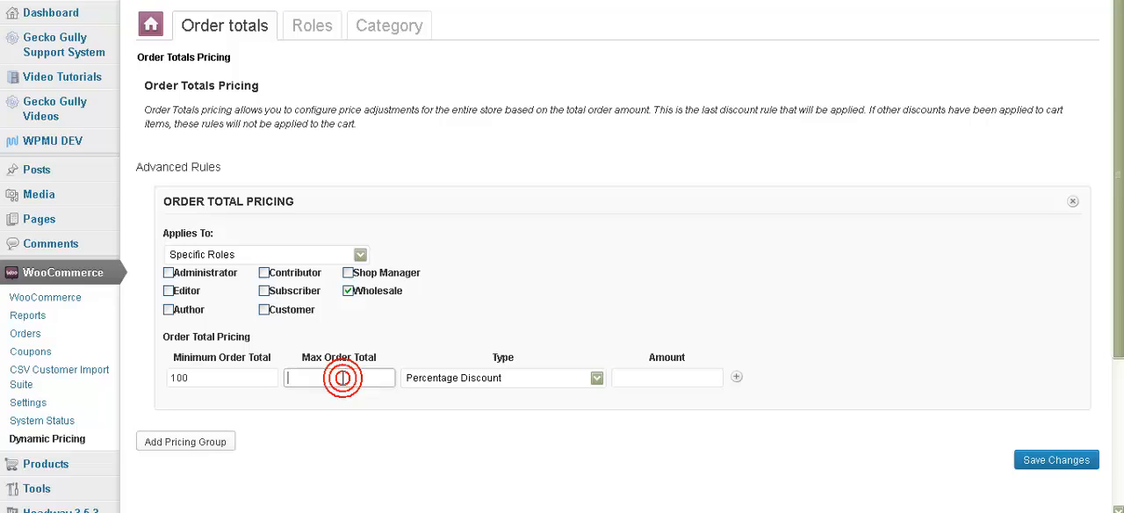
pyautogui.moveTo(515, 388)
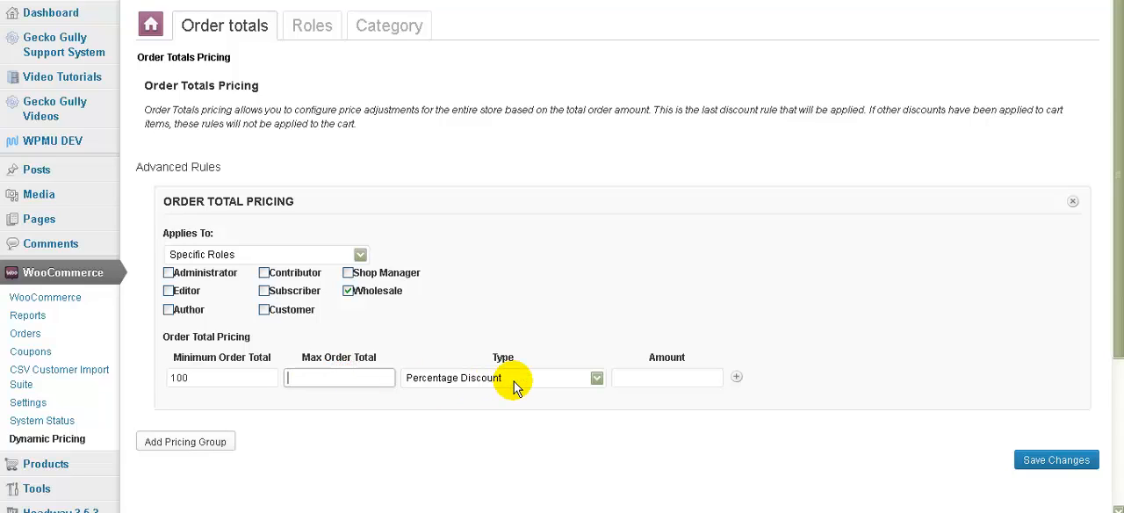
pyautogui.click(667, 377)
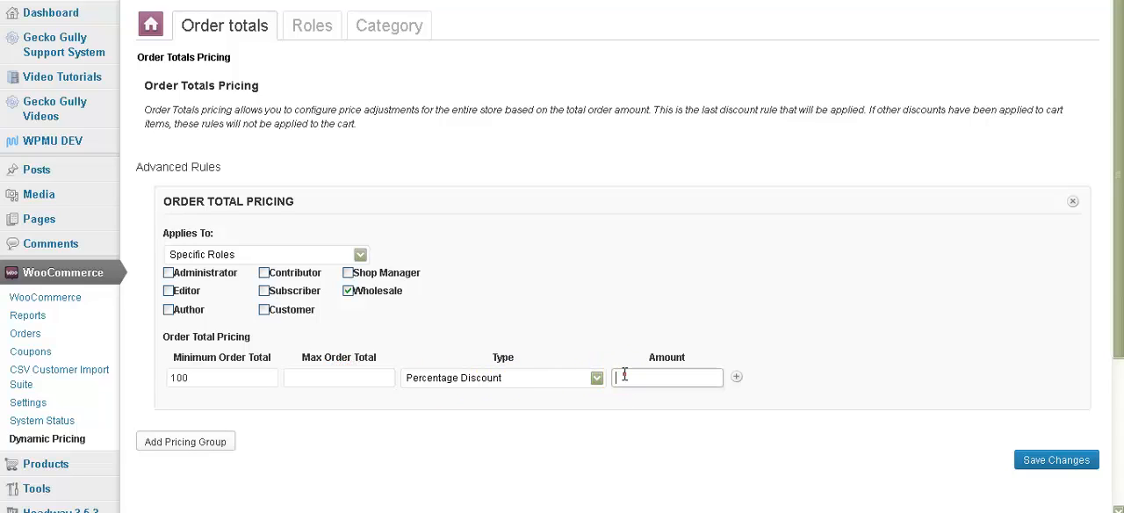
pyautogui.write('10')
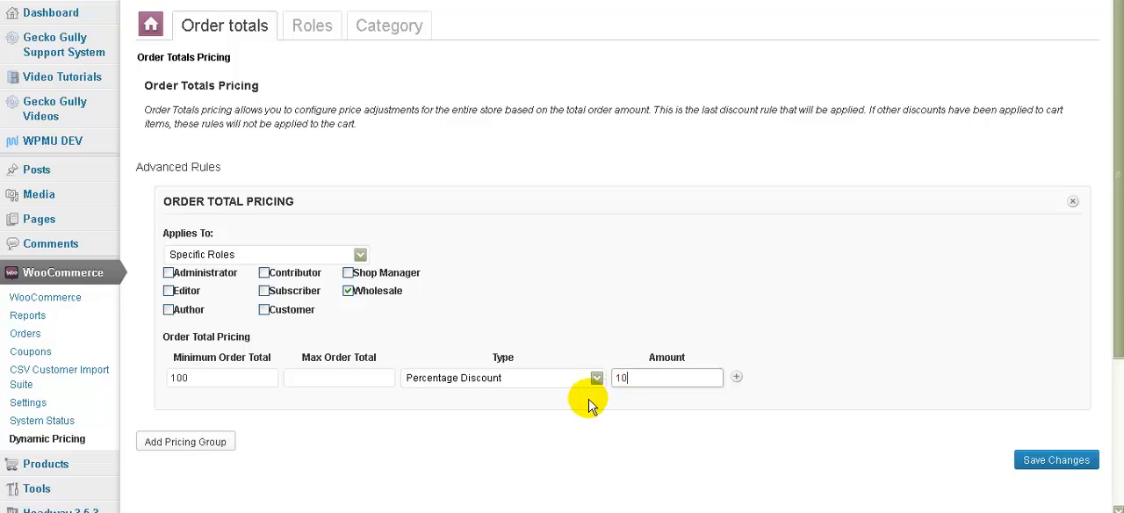
pyautogui.click(596, 377)
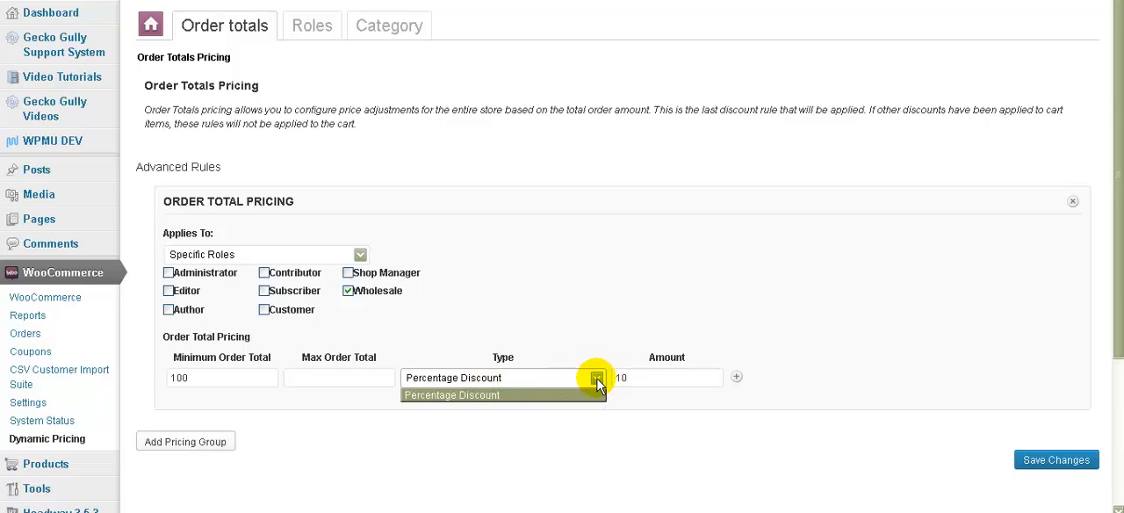
pyautogui.click(596, 376)
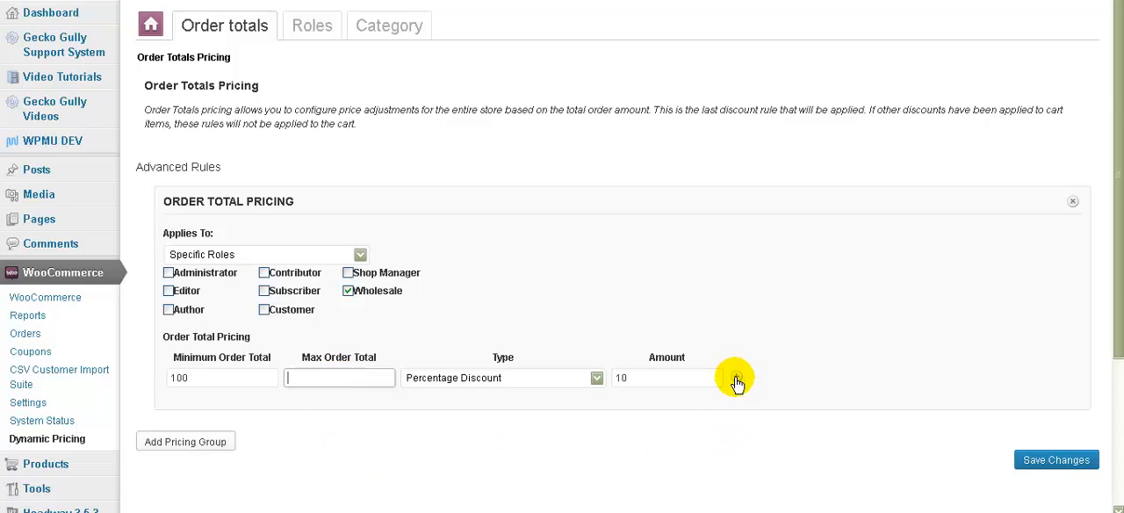
# Set tier one's maximum to 200 and add tier two: minimum 200.01, 15% discount
pyautogui.click(735, 377)
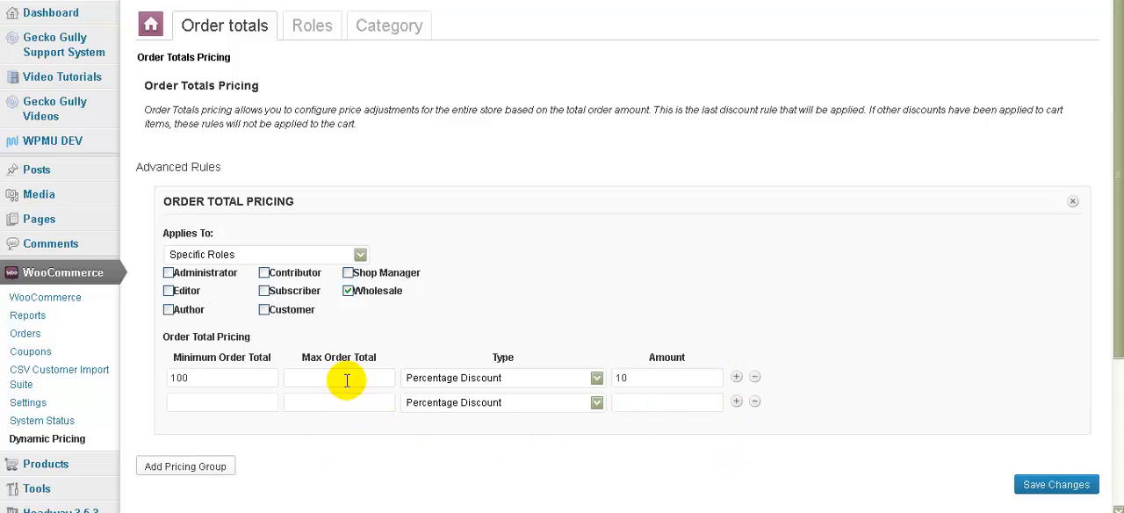
pyautogui.click(339, 377)
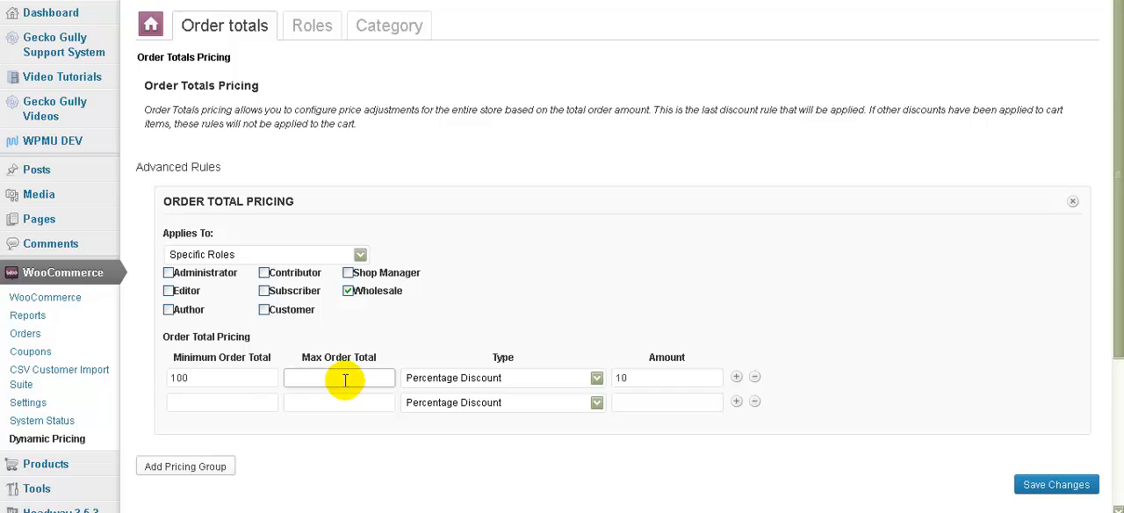
pyautogui.write('200')
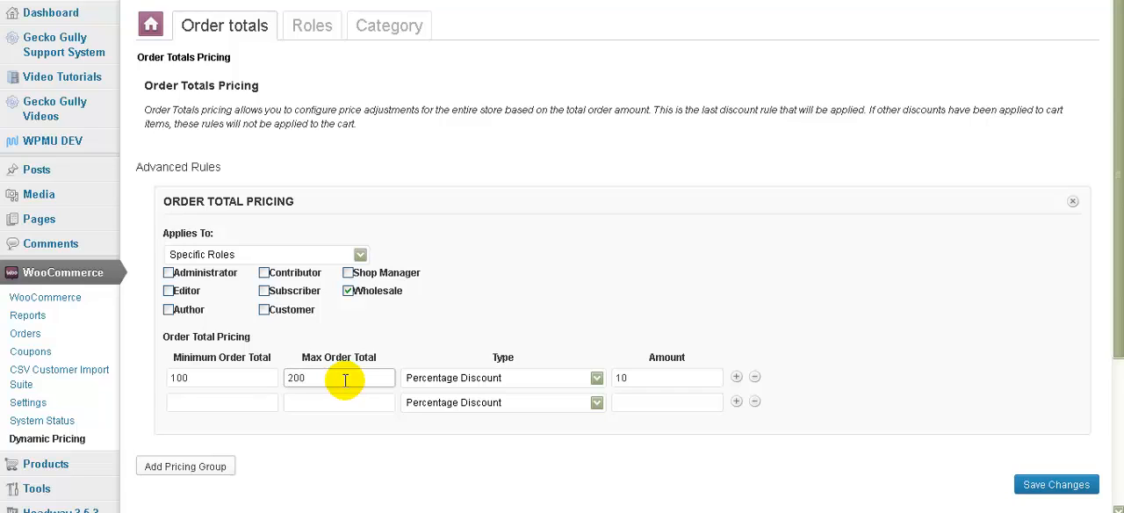
pyautogui.click(221, 402)
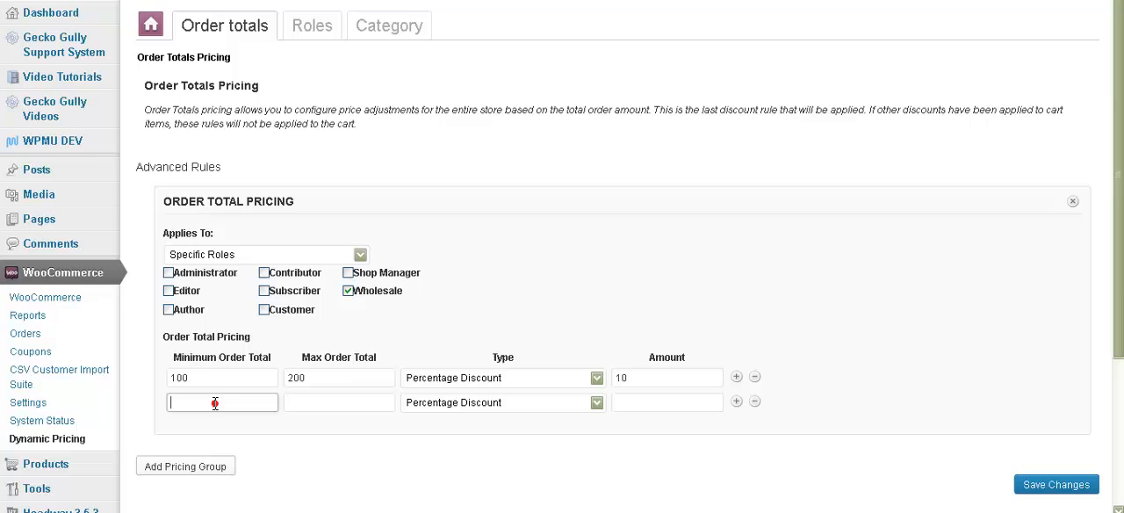
pyautogui.write('200.0')
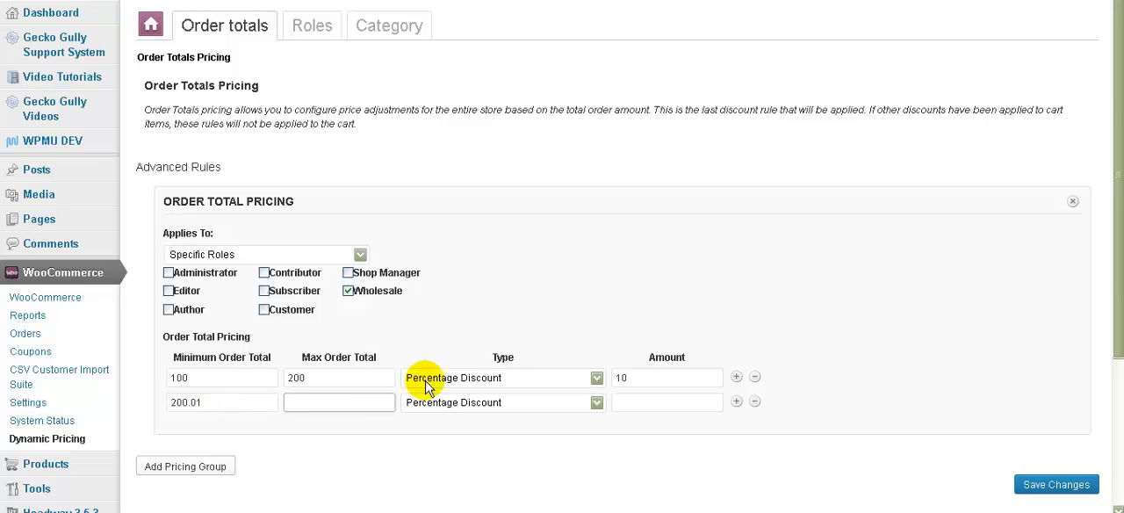
pyautogui.write('1')
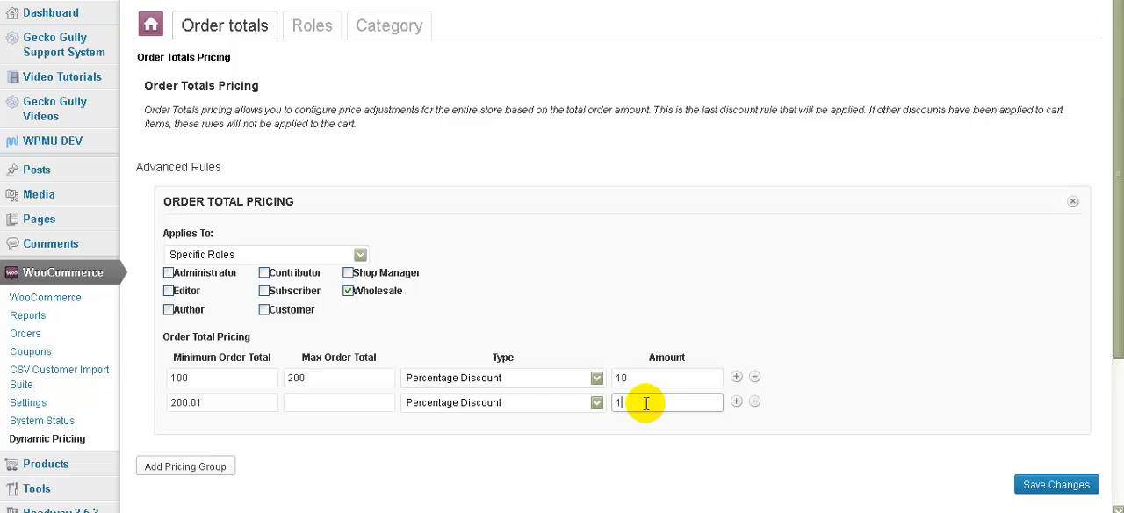
pyautogui.write('5')
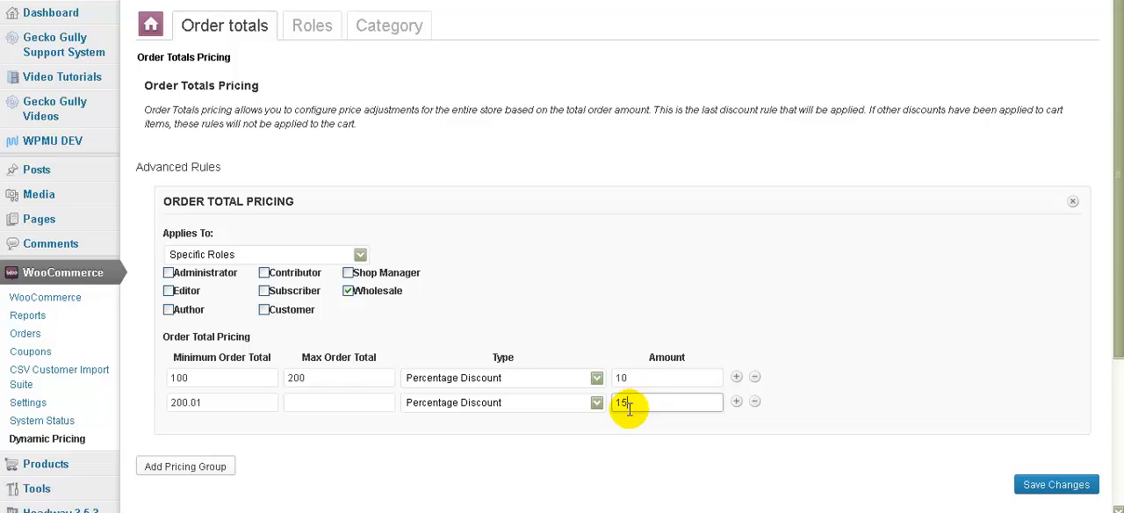
pyautogui.moveTo(553, 492)
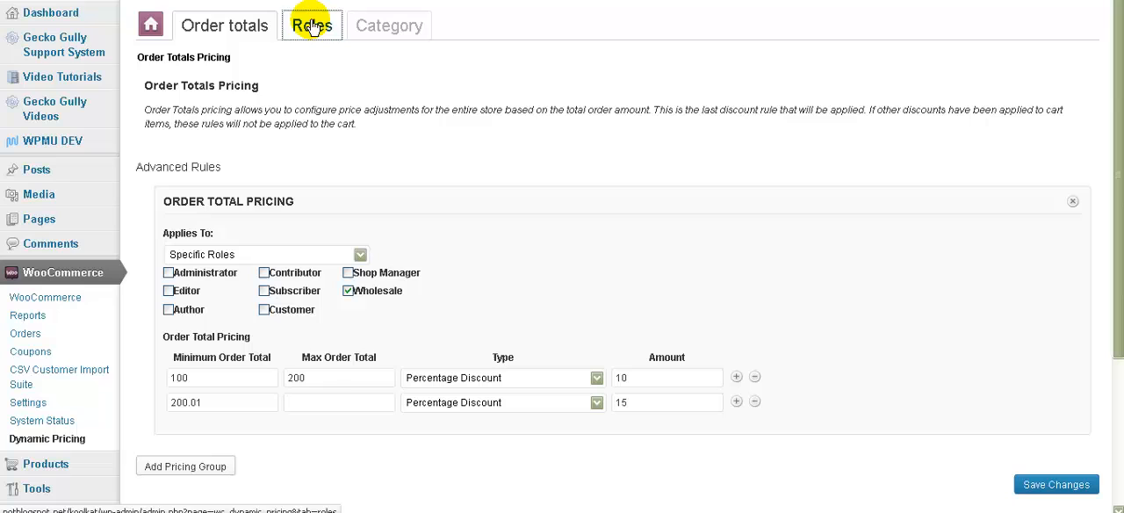
# On the Roles tab, enable Wholesale pricing with a 5 Price Discount
pyautogui.click(311, 25)
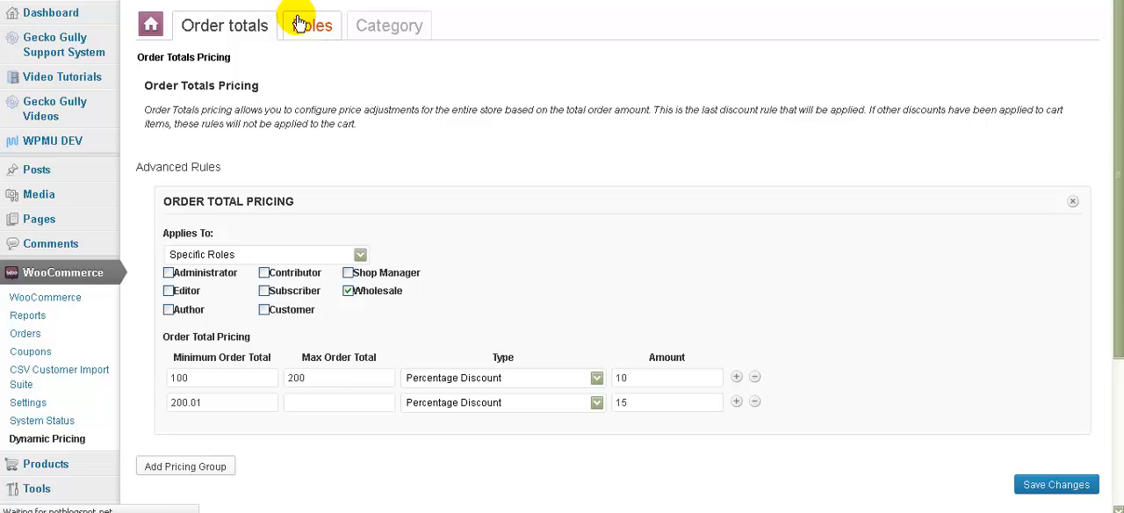
pyautogui.click(311, 25)
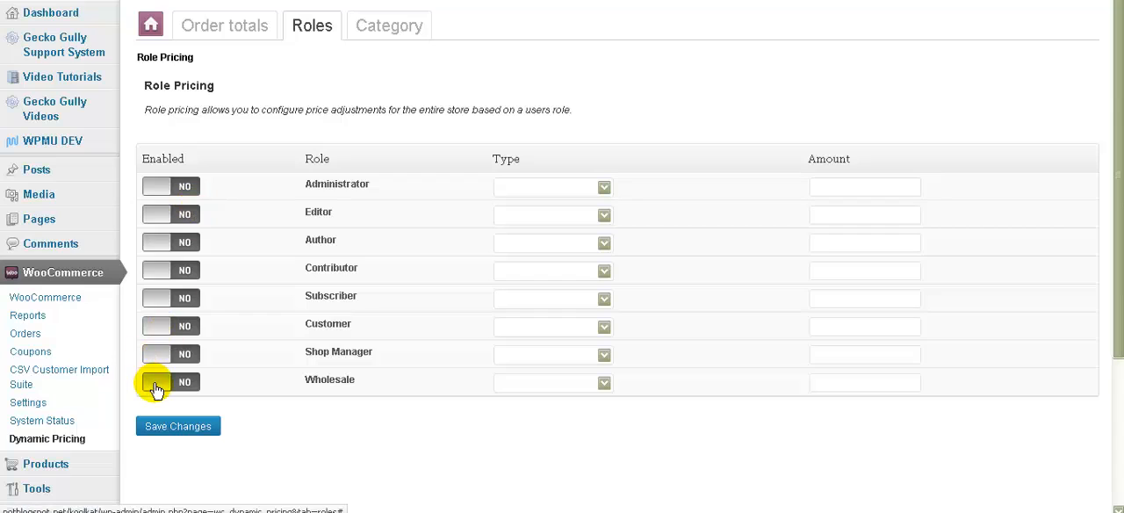
pyautogui.click(157, 382)
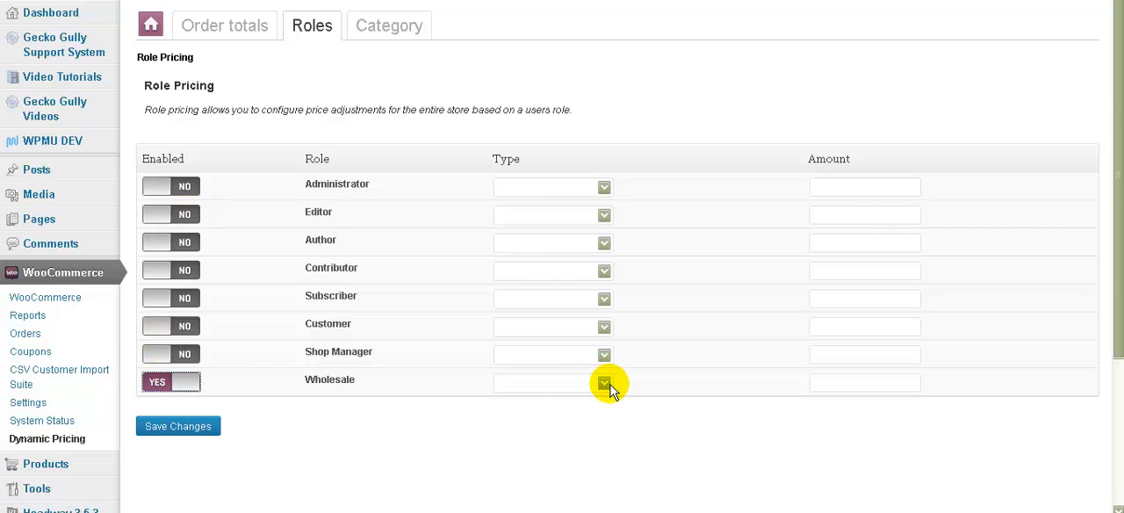
pyautogui.click(603, 382)
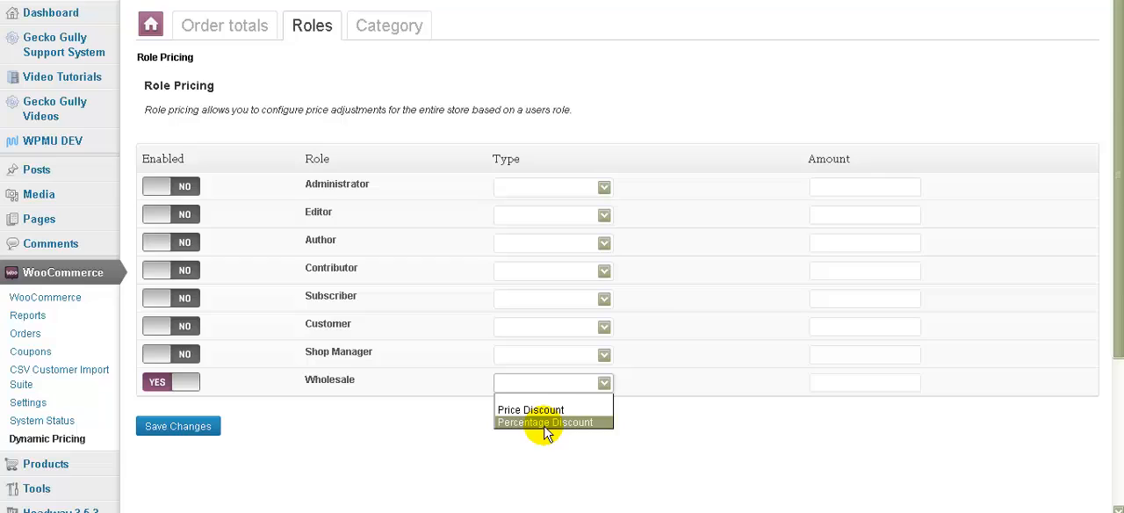
pyautogui.click(545, 422)
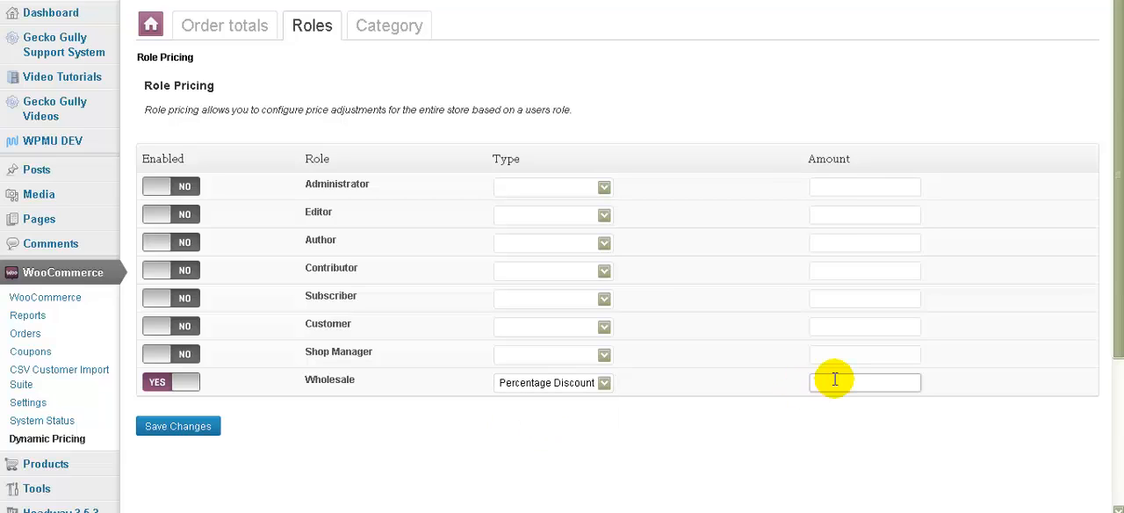
pyautogui.write('50')
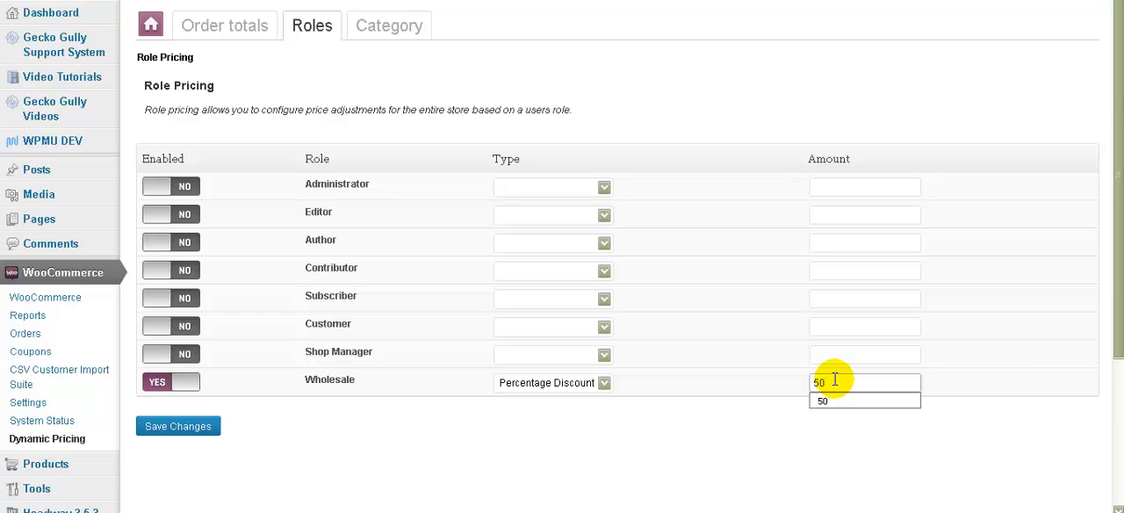
pyautogui.click(604, 382)
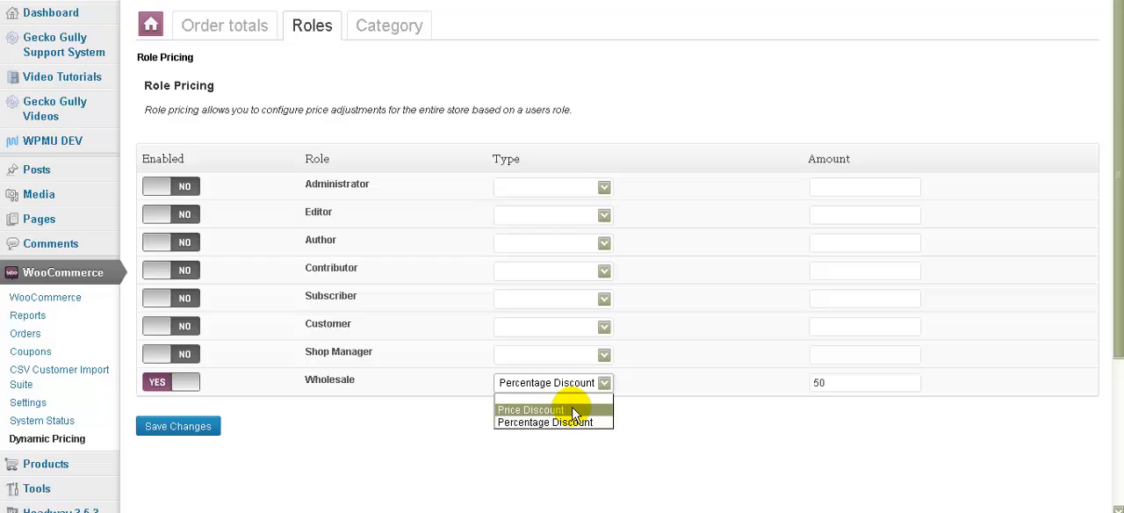
pyautogui.click(530, 409)
pyautogui.write('5')
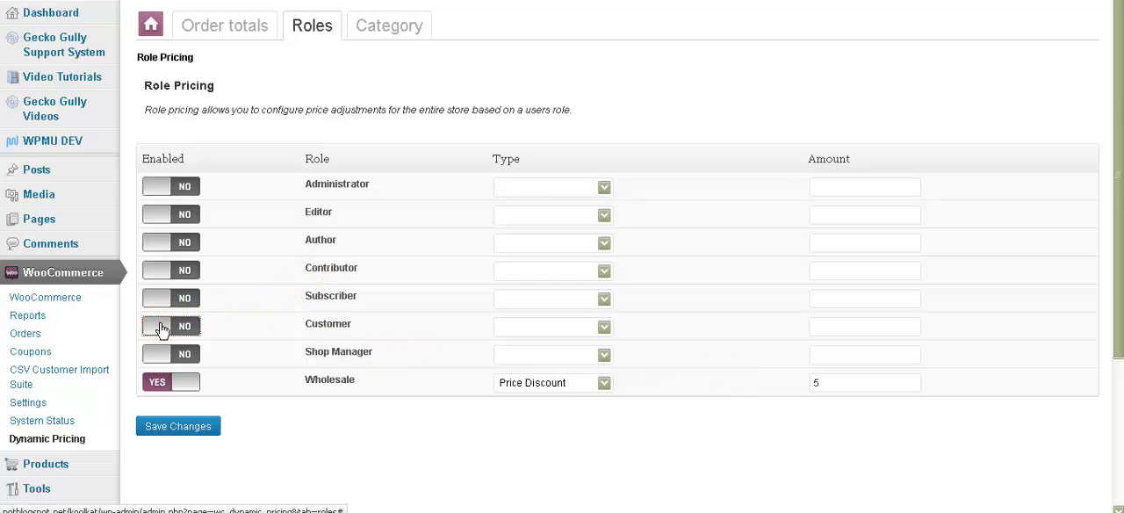
# Enable Customer role pricing with a 20% discount amount
pyautogui.click(171, 326)
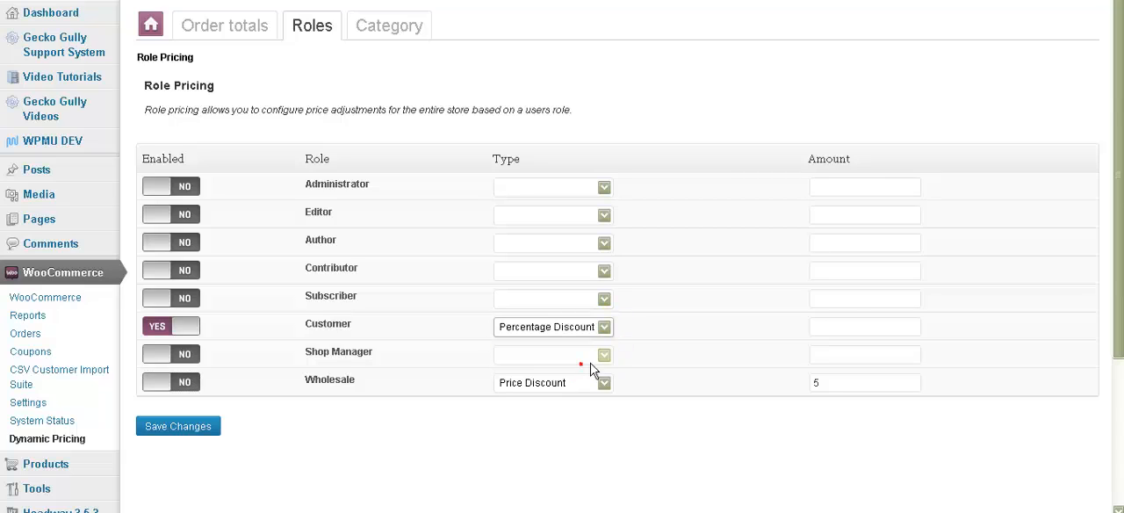
pyautogui.write('20')
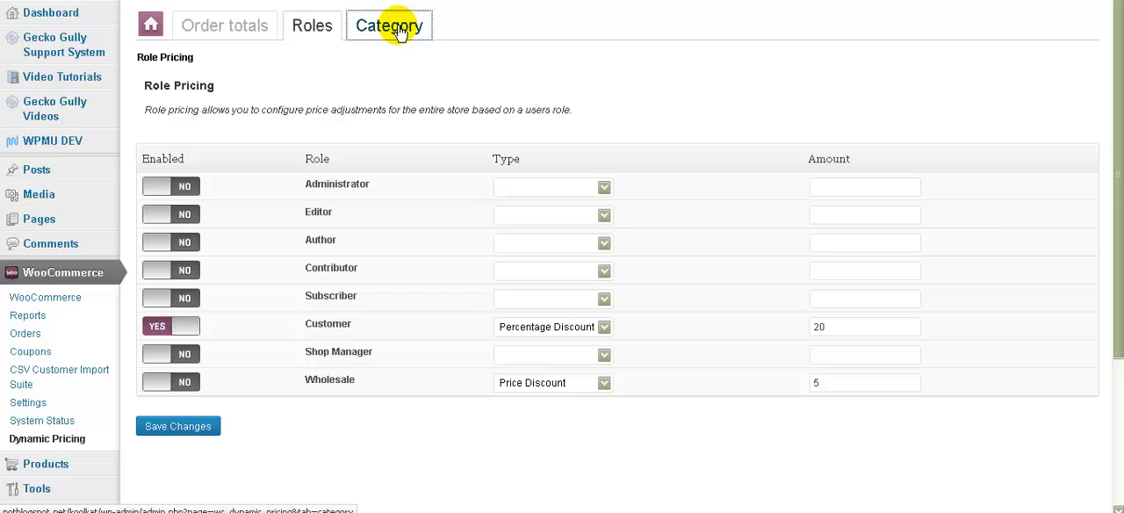
# Enable the Books category with a Percentage Discount of 20 on the Category pricing tab
pyautogui.click(388, 26)
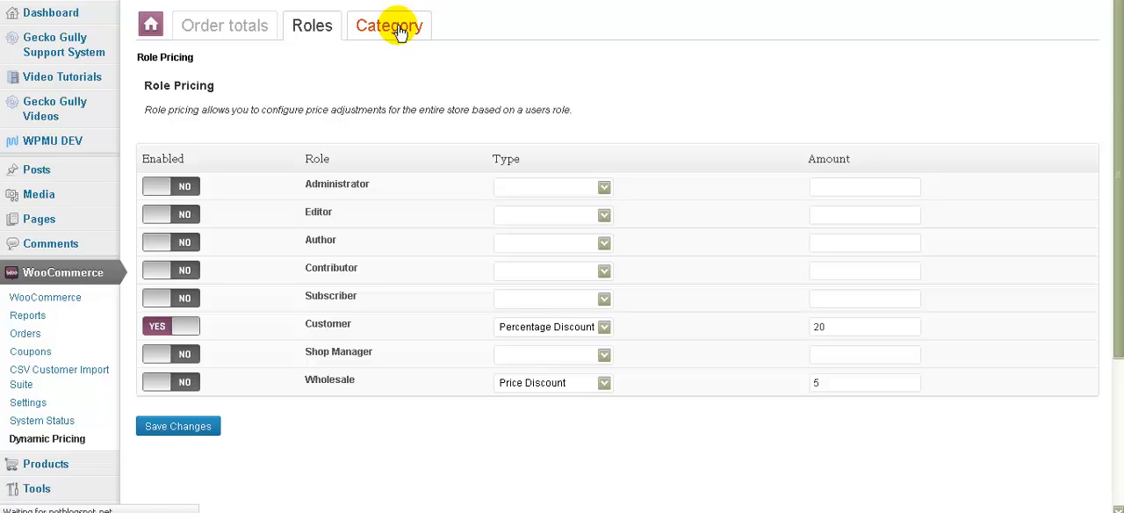
pyautogui.click(389, 24)
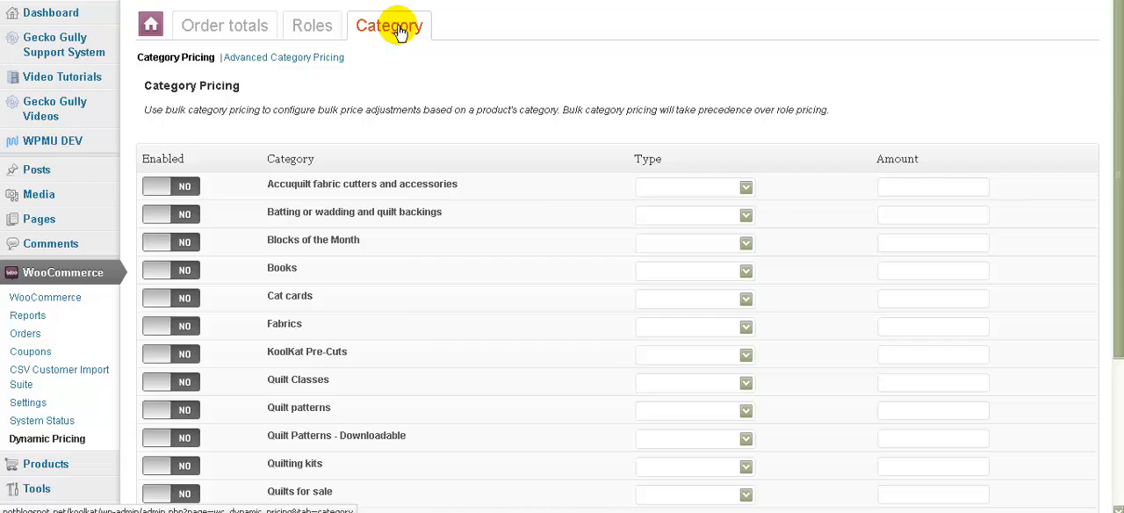
pyautogui.moveTo(154, 272)
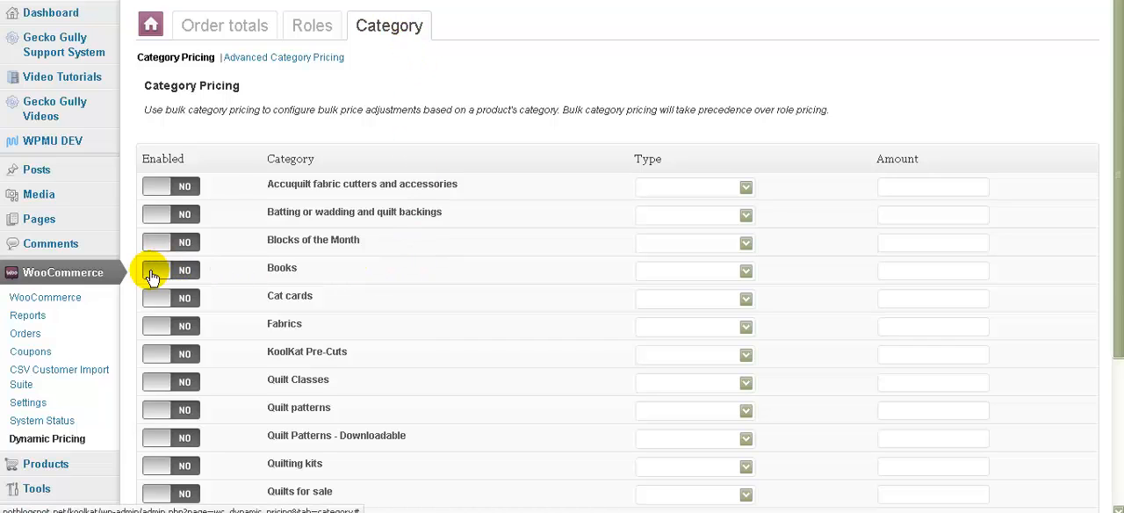
pyautogui.click(165, 269)
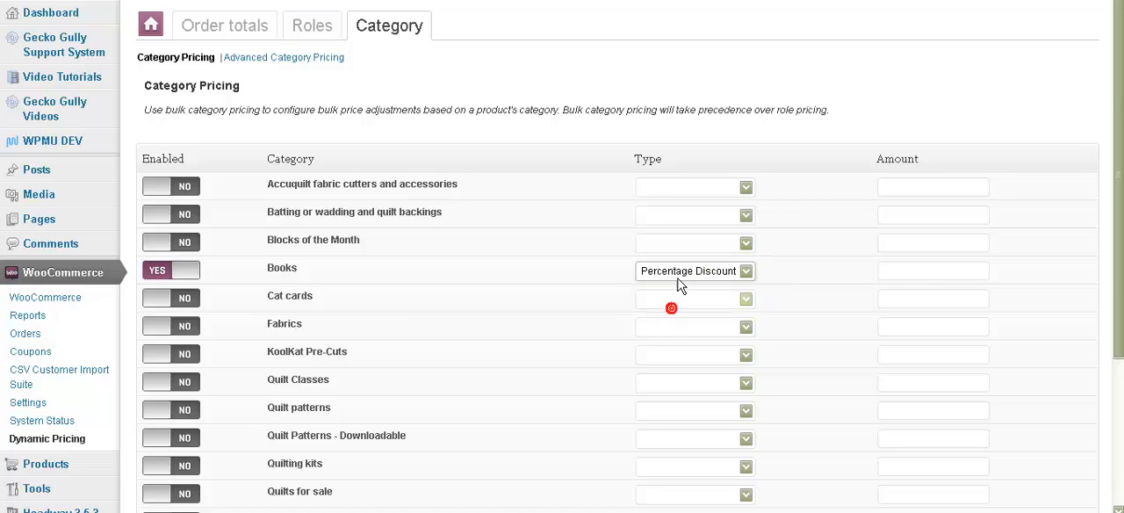
pyautogui.write('2')
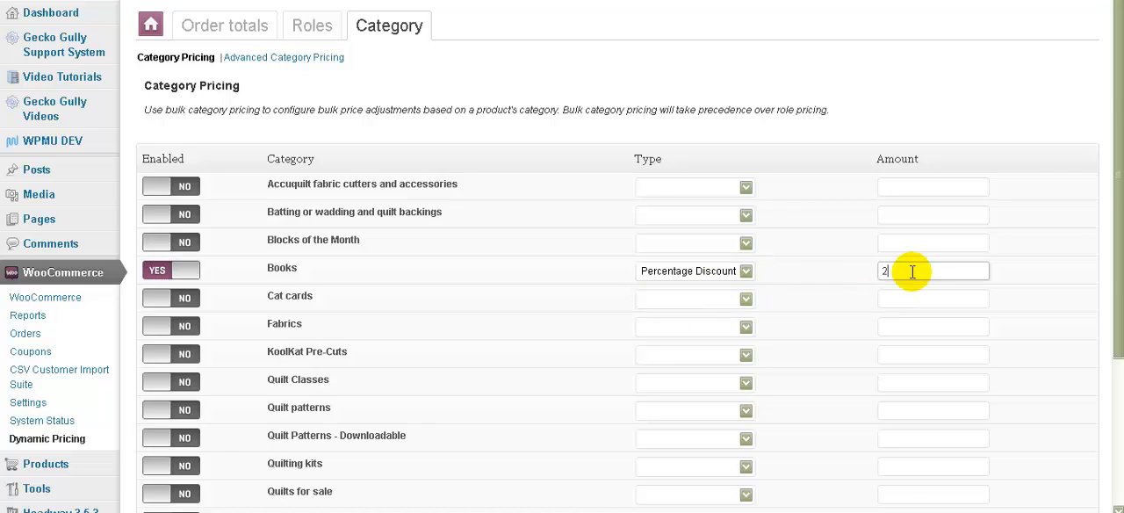
pyautogui.write('0')
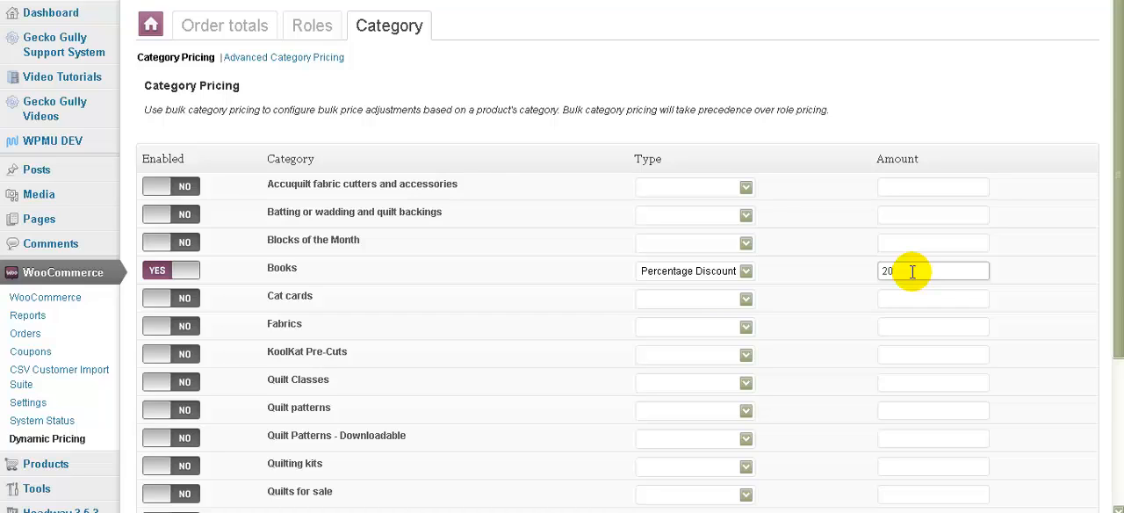
pyautogui.moveTo(282, 57)
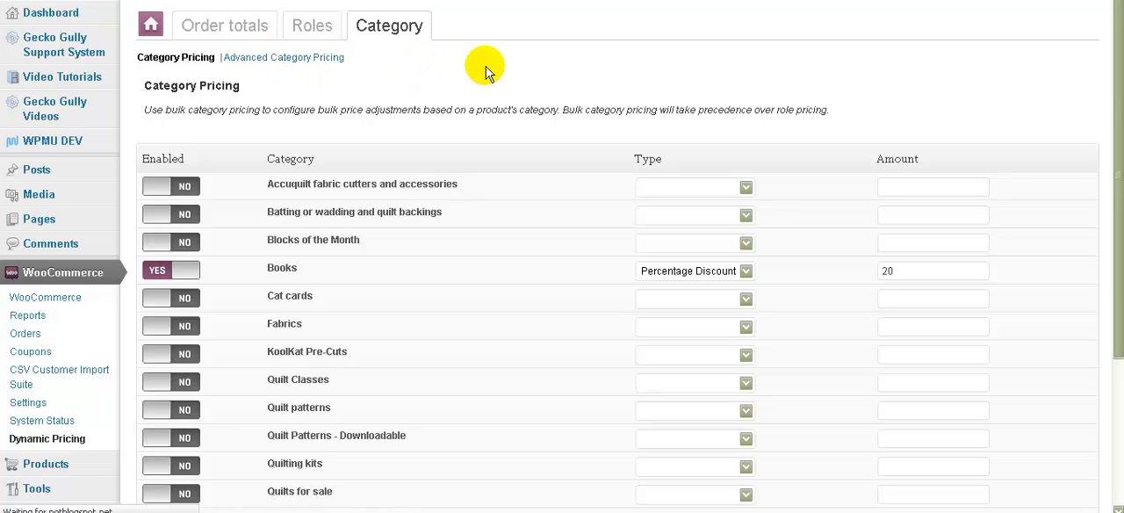
# Add an advanced category rule for Books, limited to the Wholesale role, in Bulk mode
pyautogui.click(283, 57)
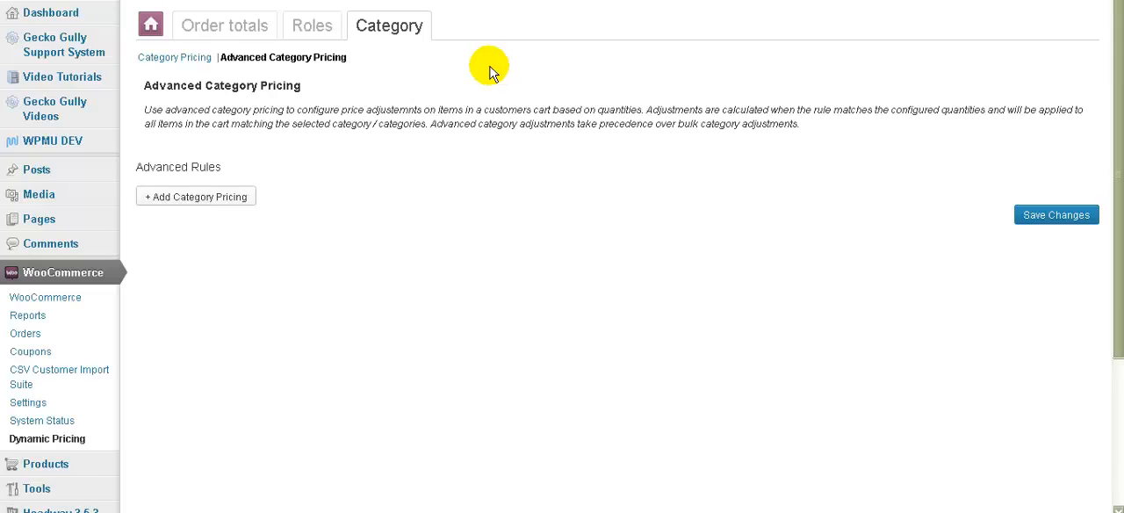
pyautogui.moveTo(348, 233)
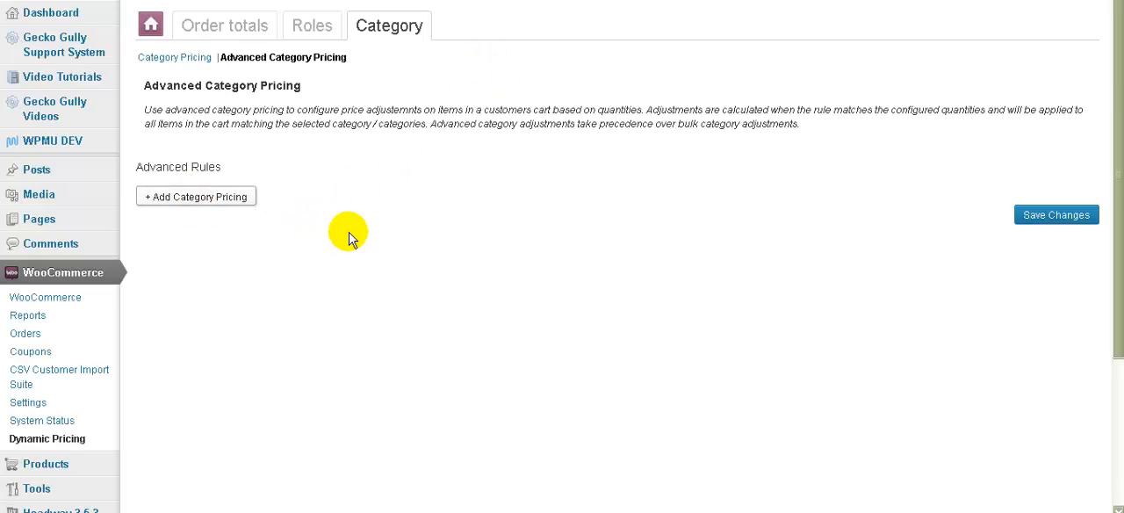
pyautogui.click(195, 196)
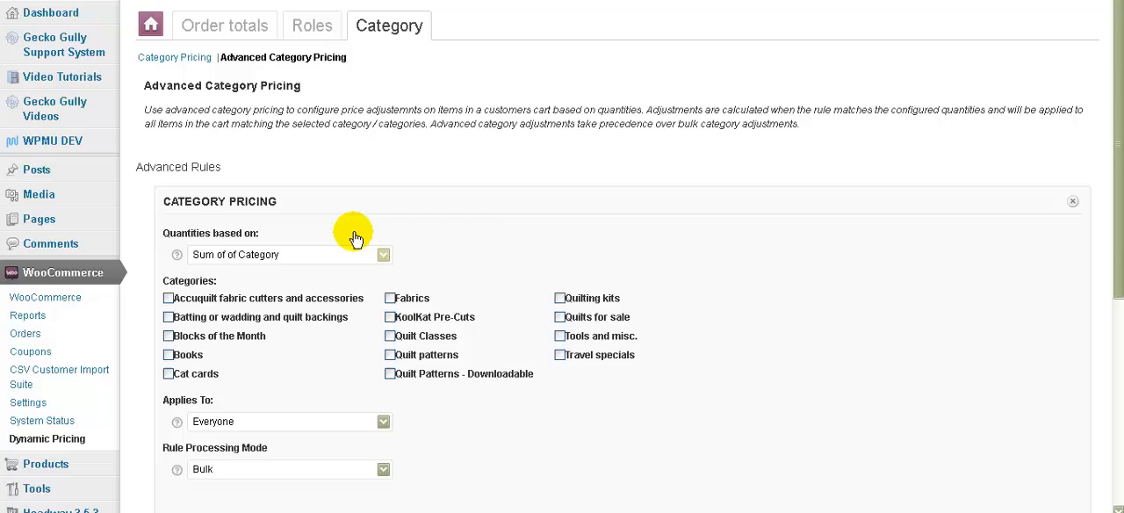
pyautogui.click(383, 254)
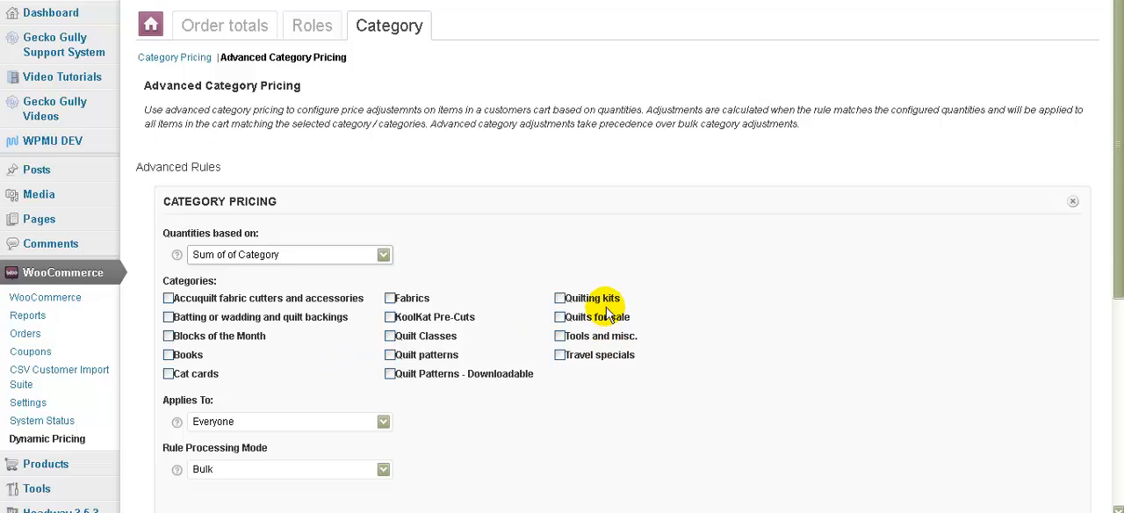
pyautogui.click(167, 354)
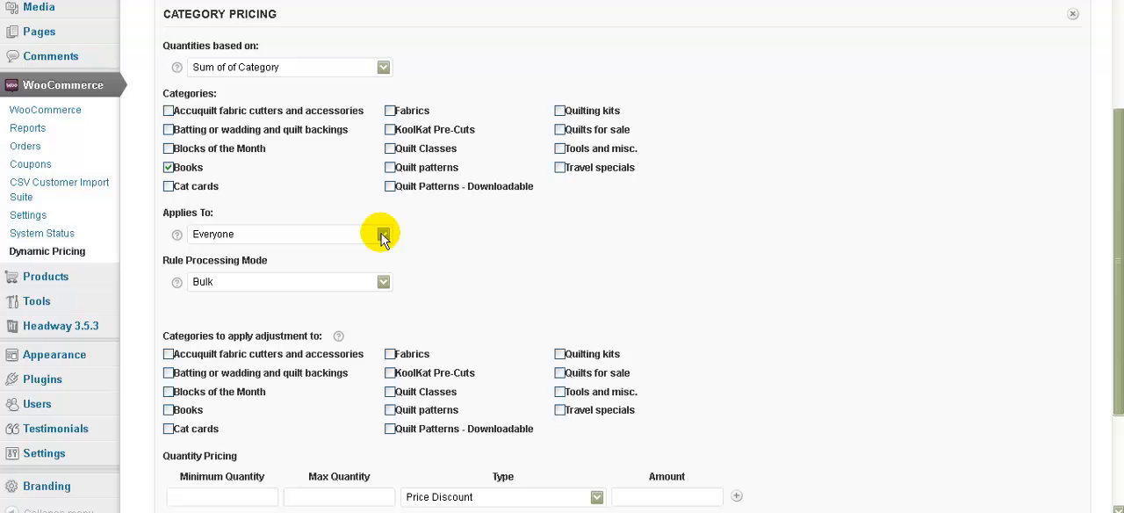
pyautogui.click(382, 234)
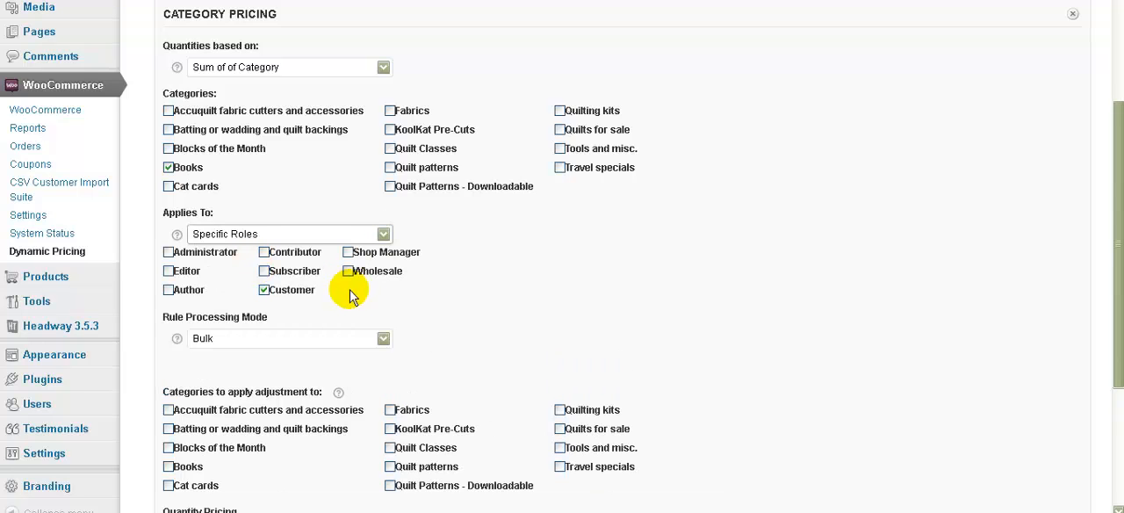
pyautogui.click(349, 271)
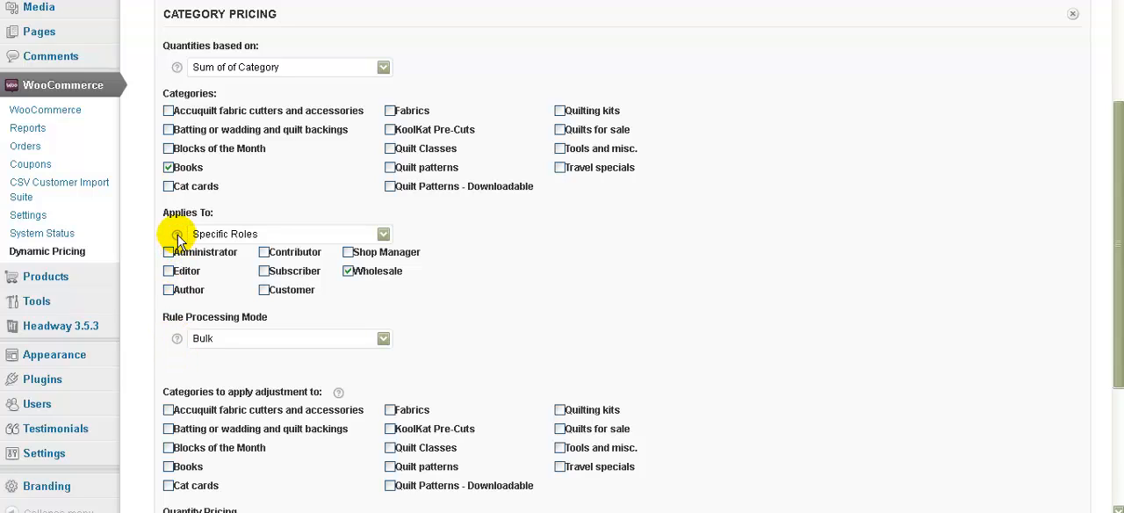
pyautogui.moveTo(367, 344)
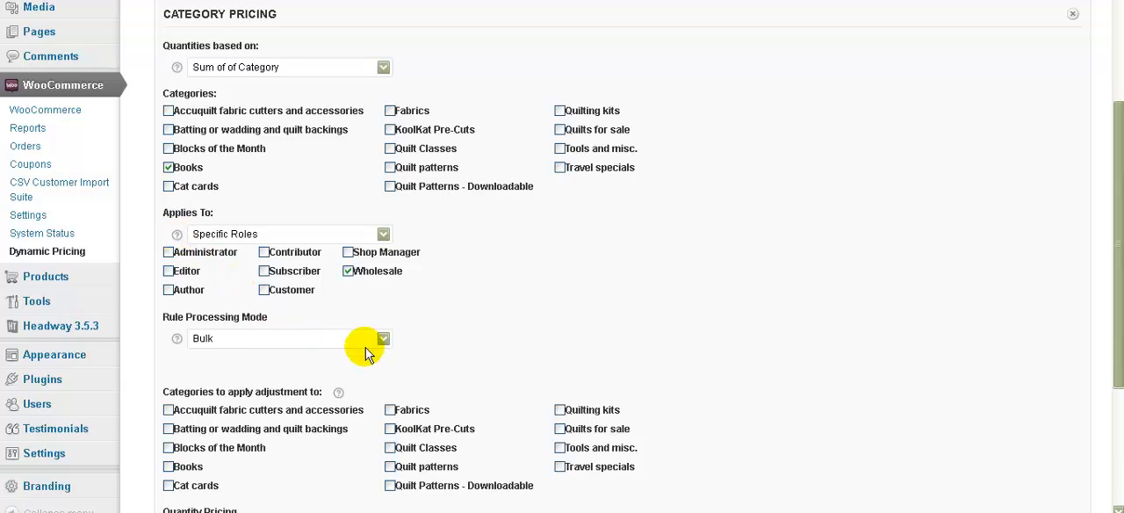
pyautogui.click(383, 338)
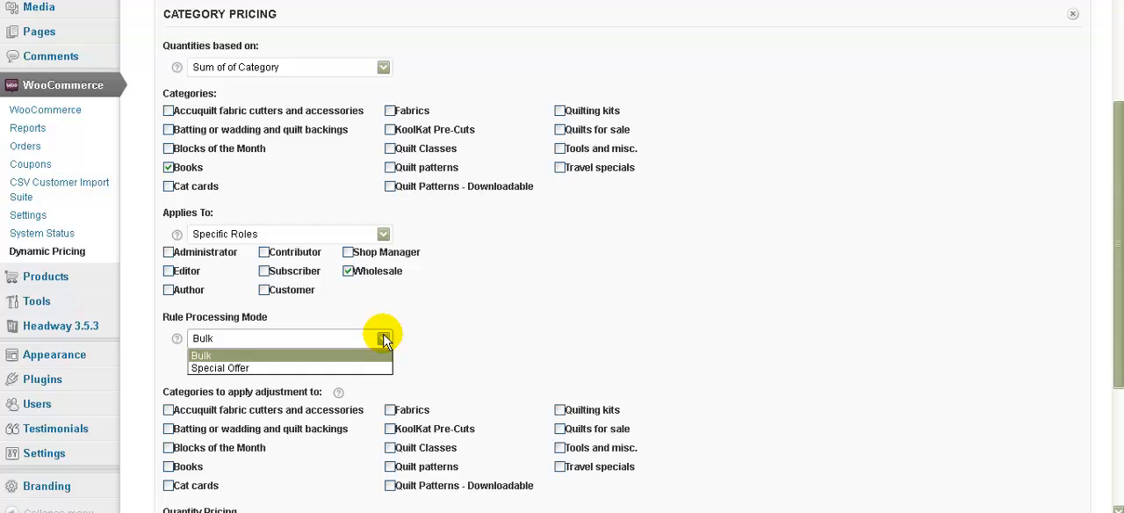
pyautogui.click(201, 356)
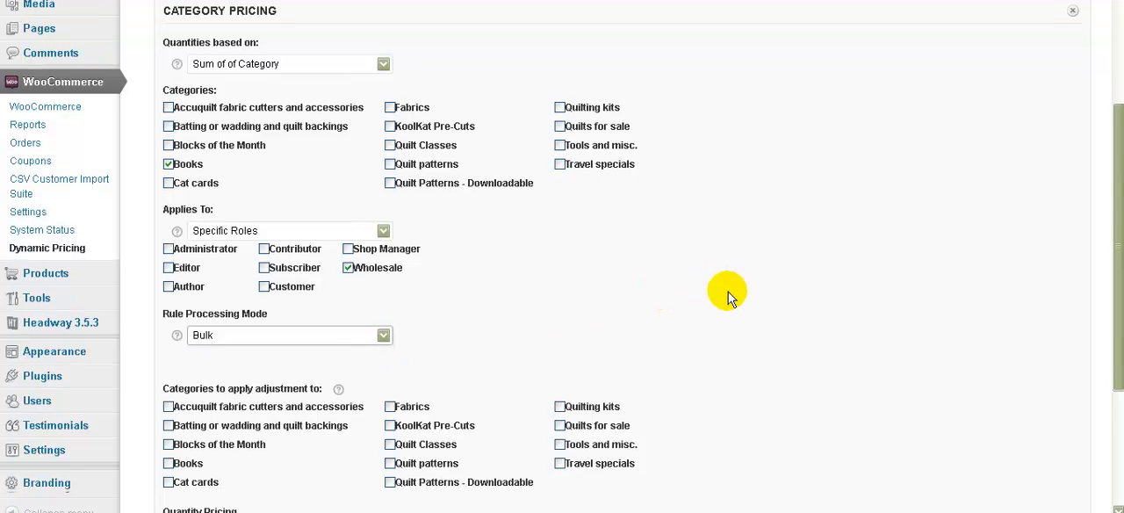
pyautogui.scroll(-3)
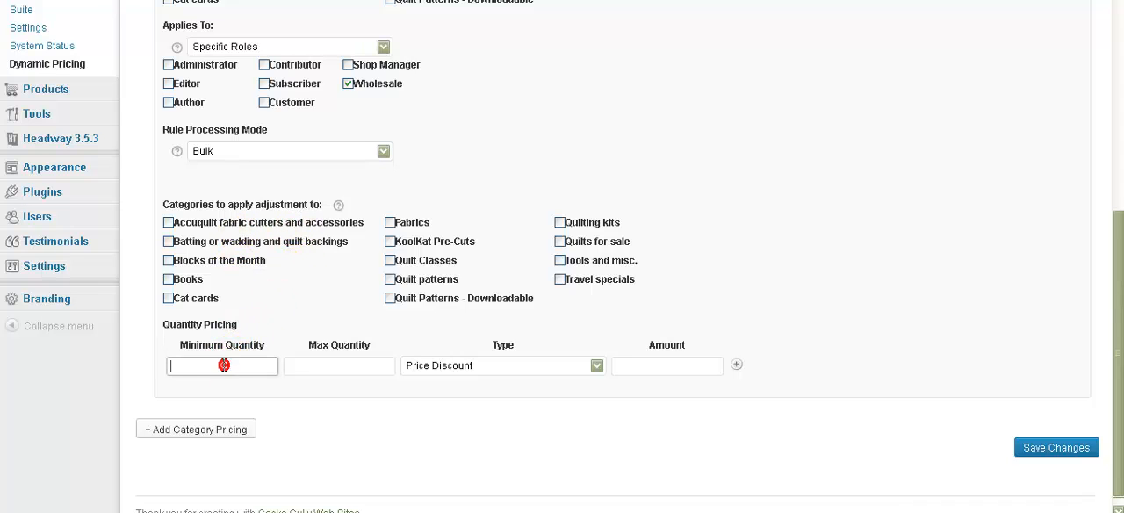
pyautogui.moveTo(658, 361)
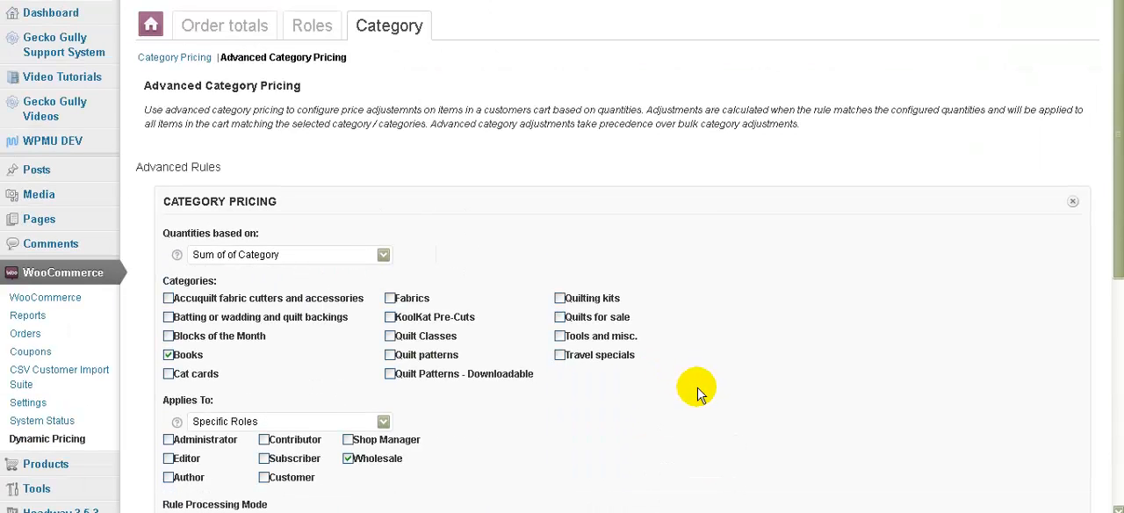
pyautogui.moveTo(684, 390)
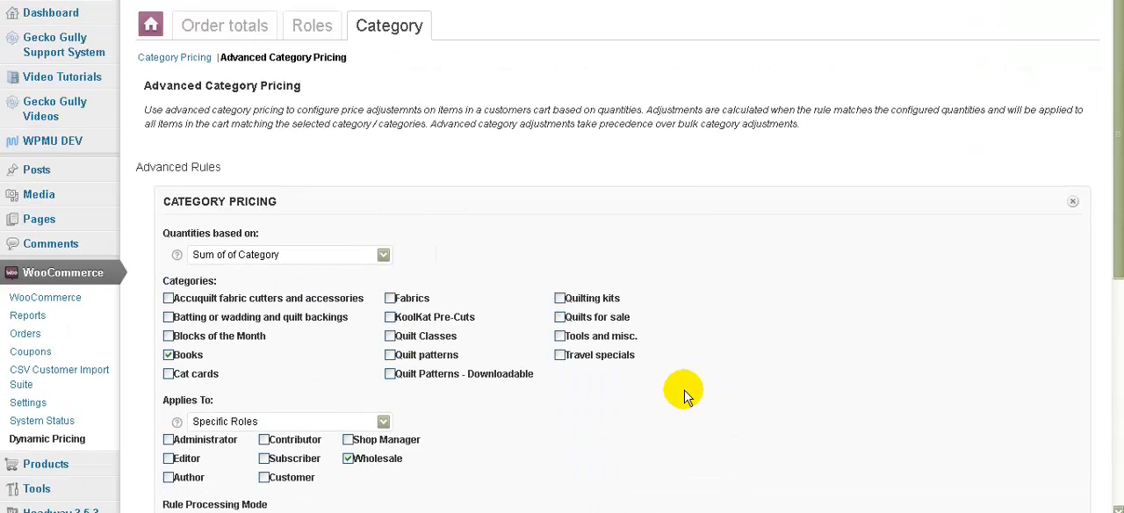
pyautogui.moveTo(684, 395)
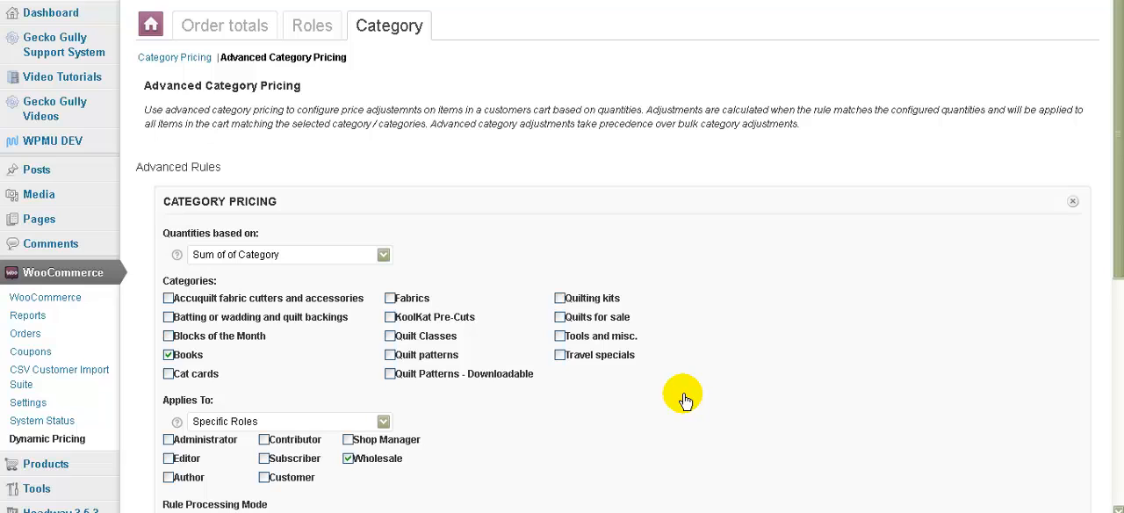
pyautogui.scroll(-3)
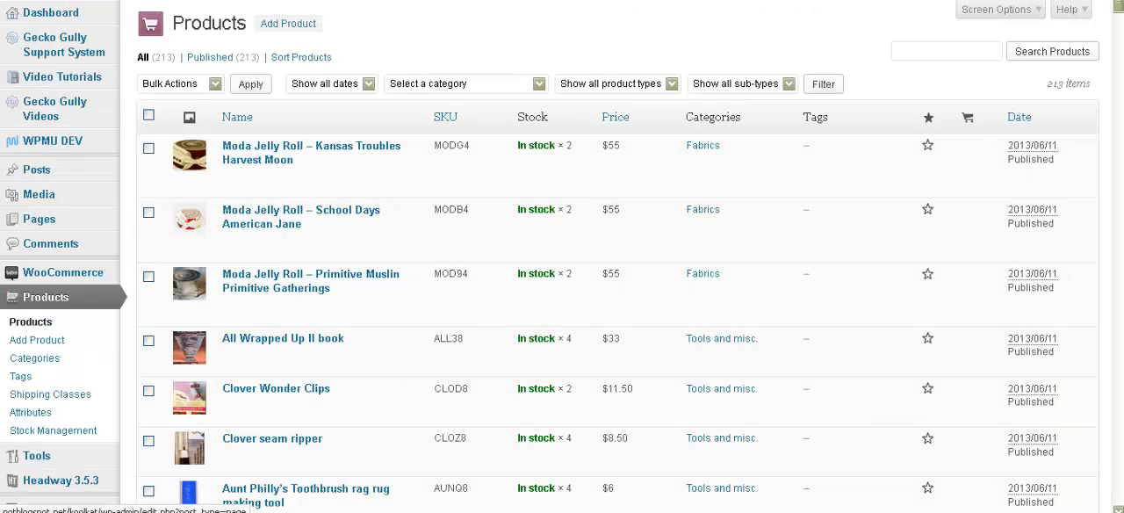
pyautogui.moveTo(285, 180)
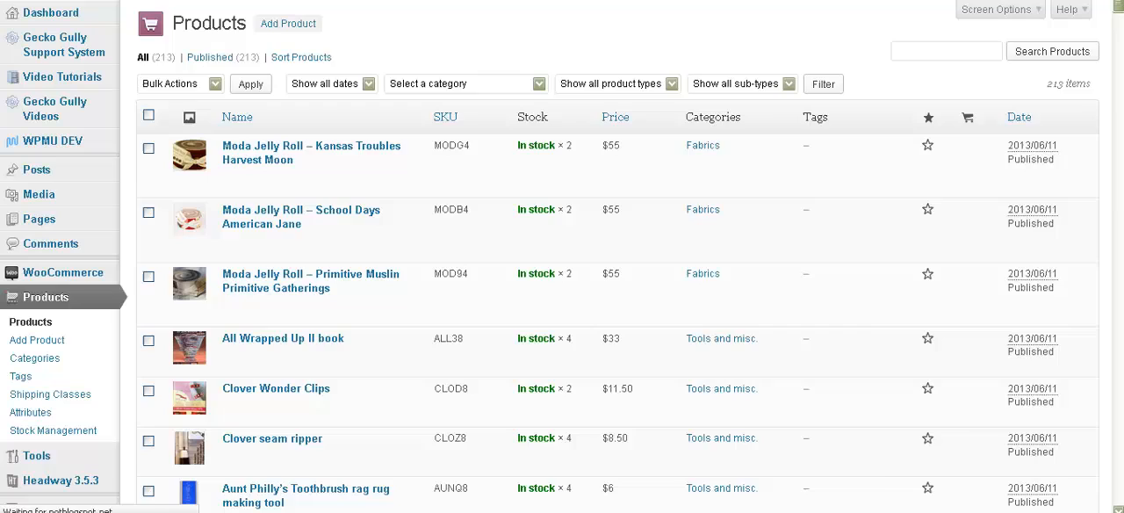
# Open the Moda Jelly Roll – Kansas Troubles Harvest Moon product from the Products list
pyautogui.click(311, 144)
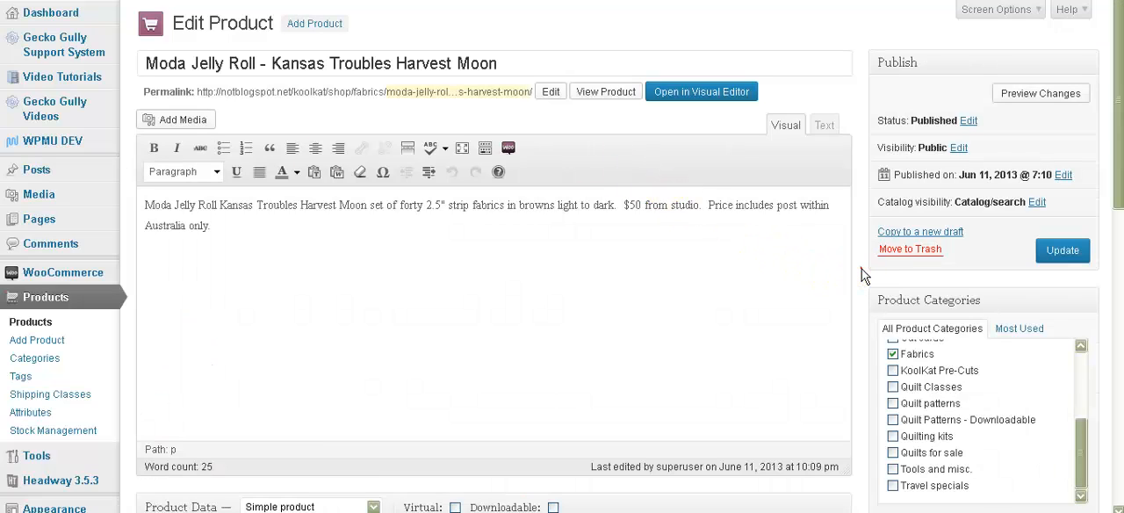
# Add a Dynamic Pricing group for Wholesale only, using Product Quantity in Bulk mode
pyautogui.scroll(-3)
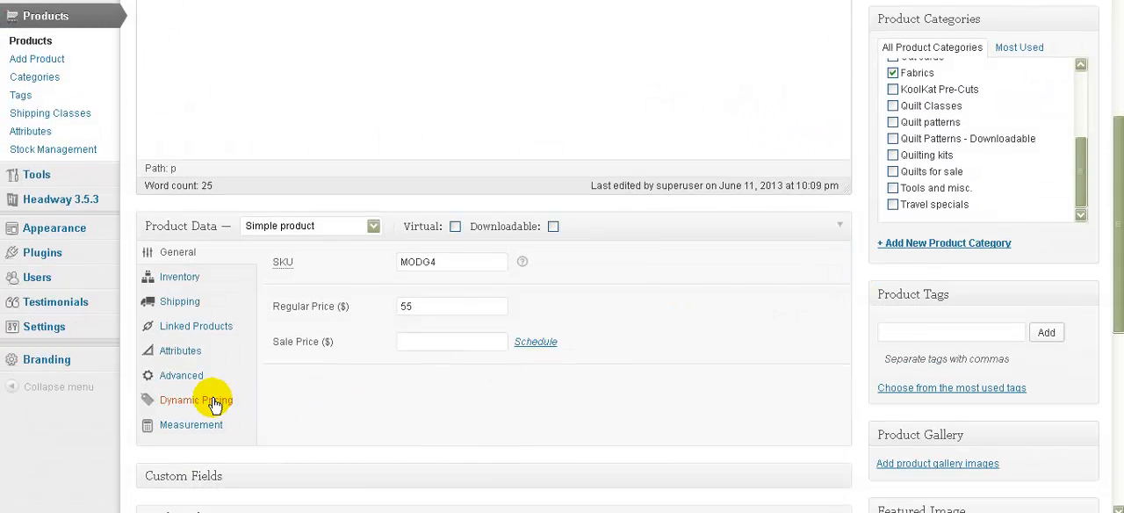
pyautogui.click(193, 399)
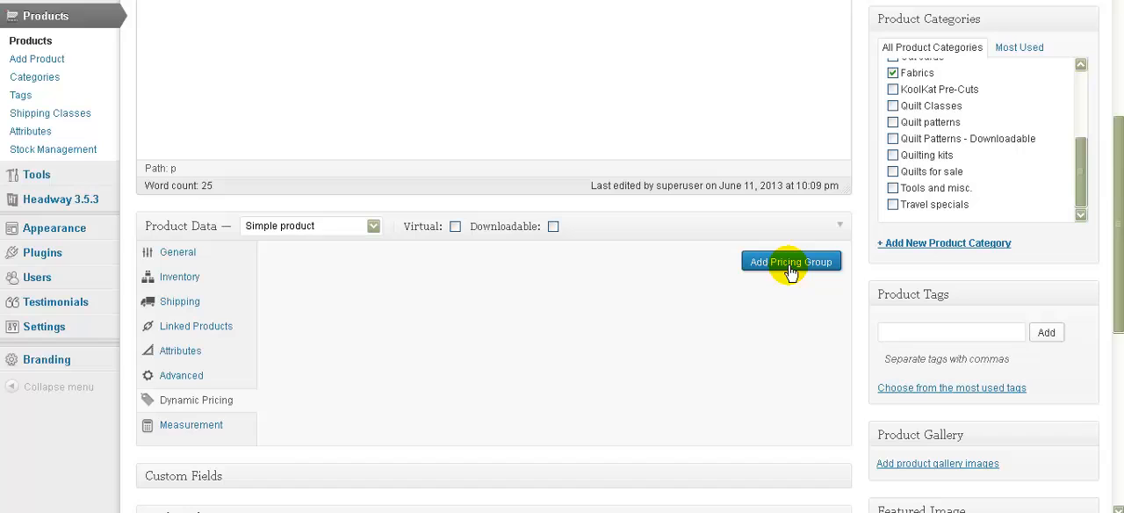
pyautogui.click(789, 260)
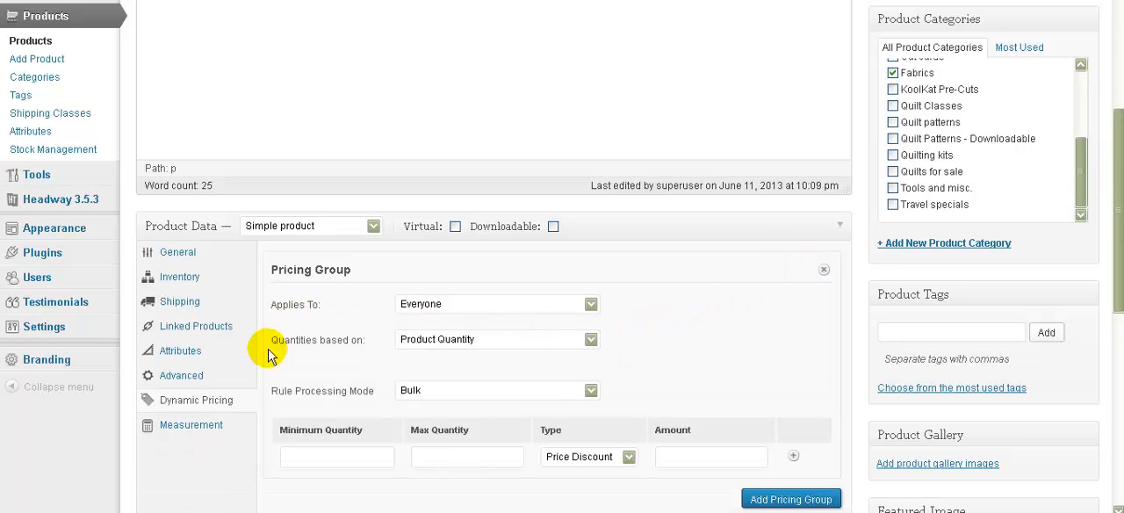
pyautogui.moveTo(689, 360)
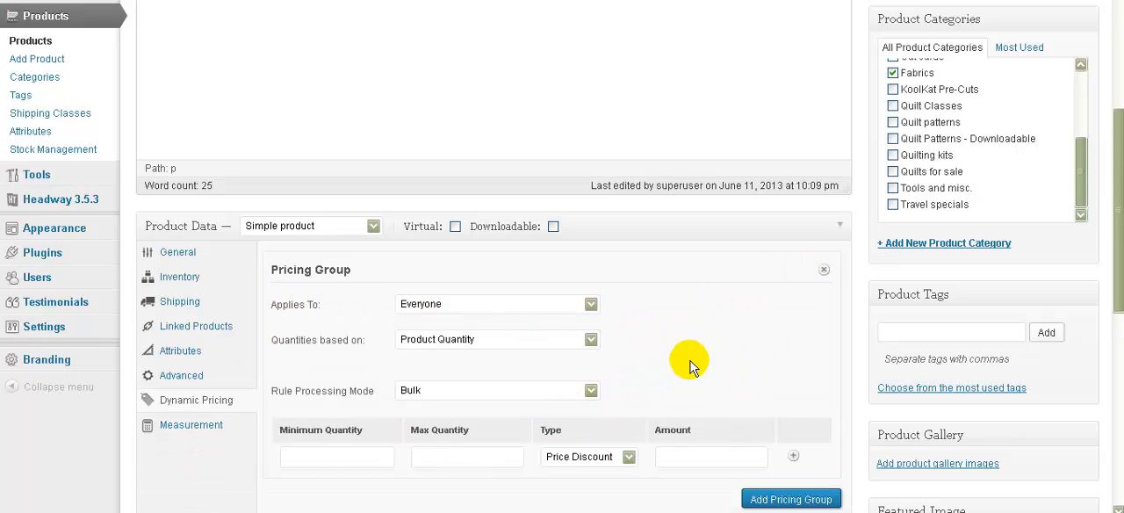
pyautogui.click(496, 303)
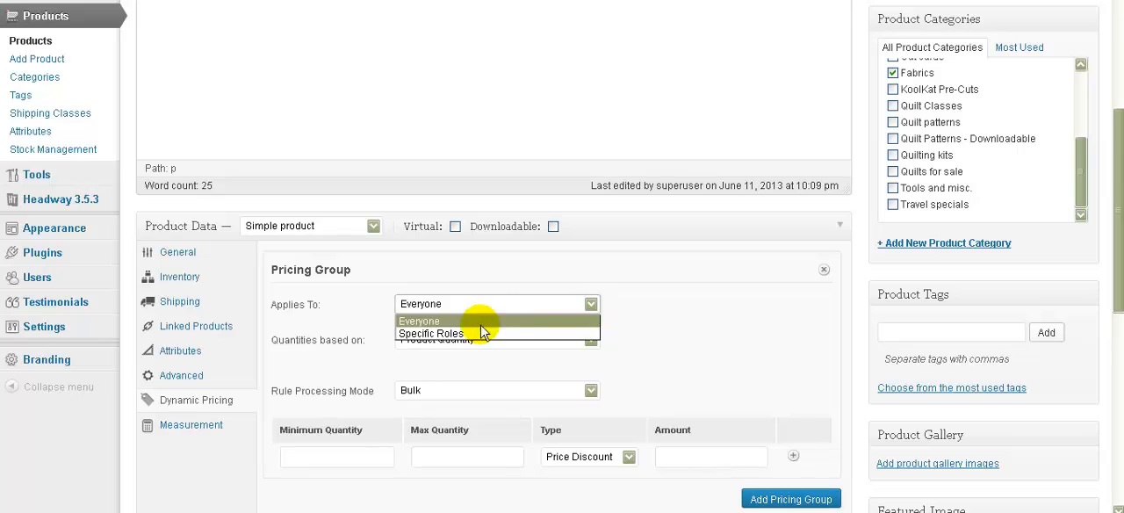
pyautogui.click(431, 333)
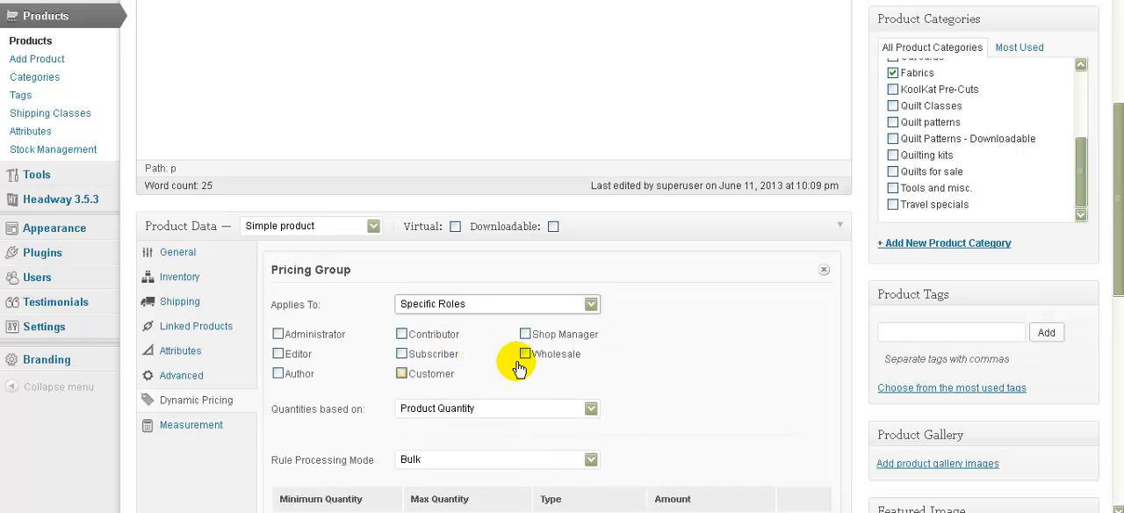
pyautogui.click(524, 353)
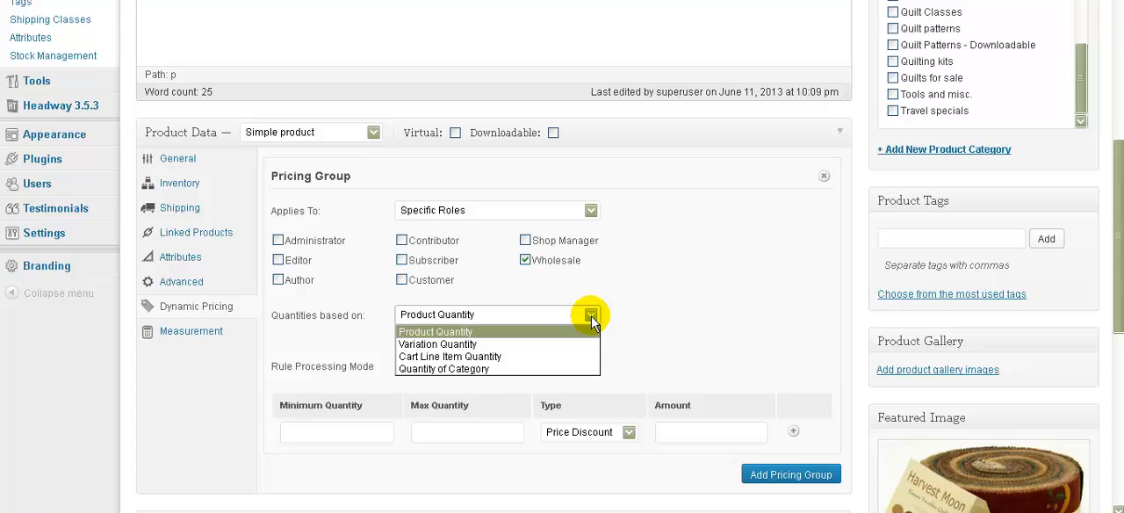
pyautogui.click(591, 314)
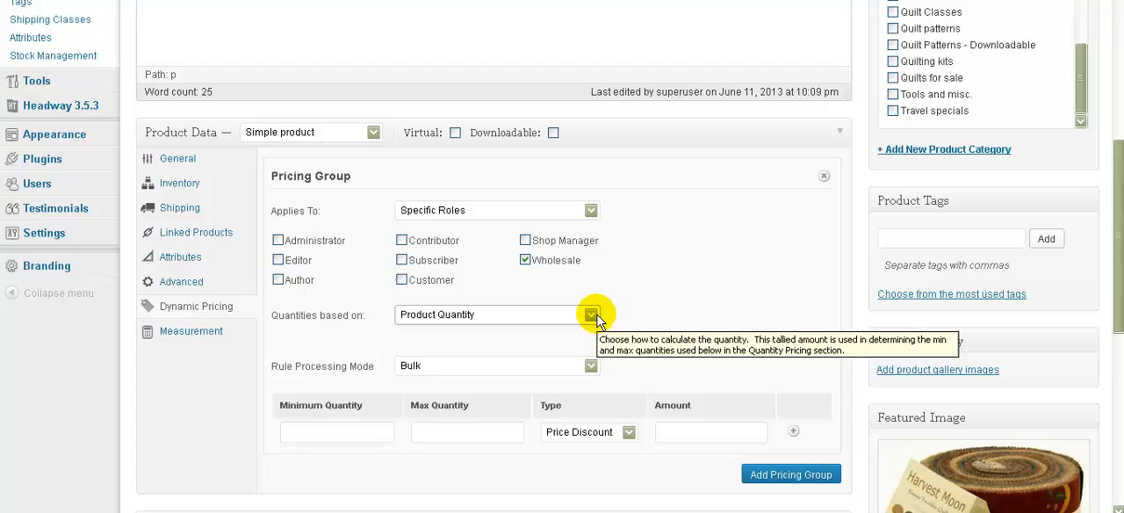
pyautogui.click(592, 365)
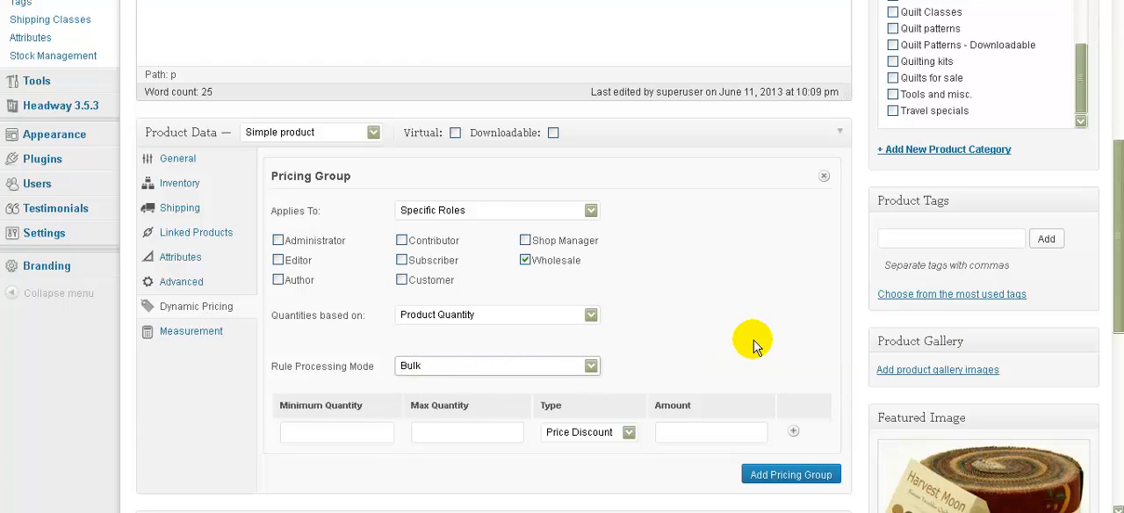
pyautogui.scroll(-3)
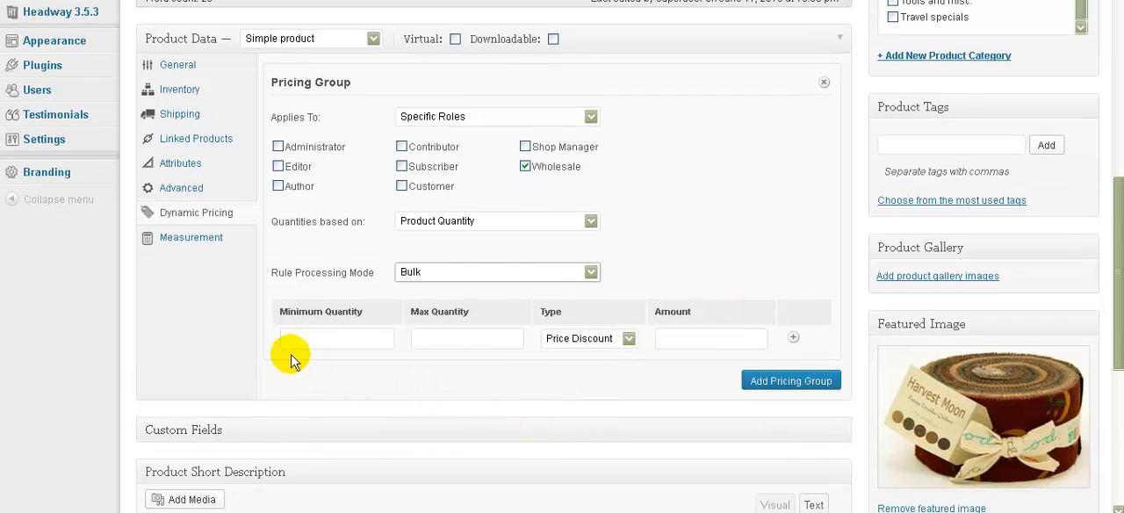
# Set the Wholesale tier from quantity 0, no maximum, with a Price Discount of 5
pyautogui.click(337, 338)
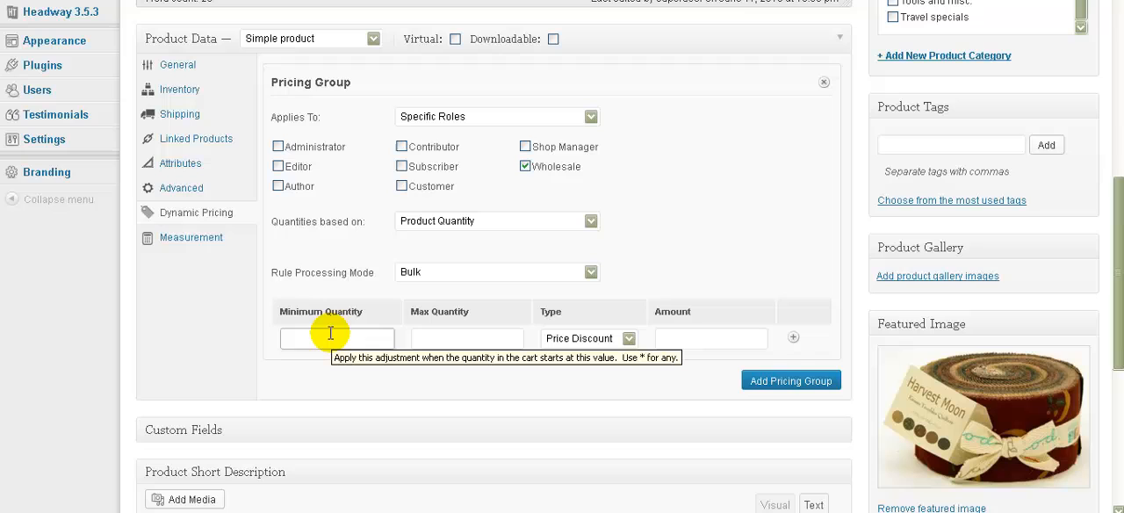
pyautogui.moveTo(449, 340)
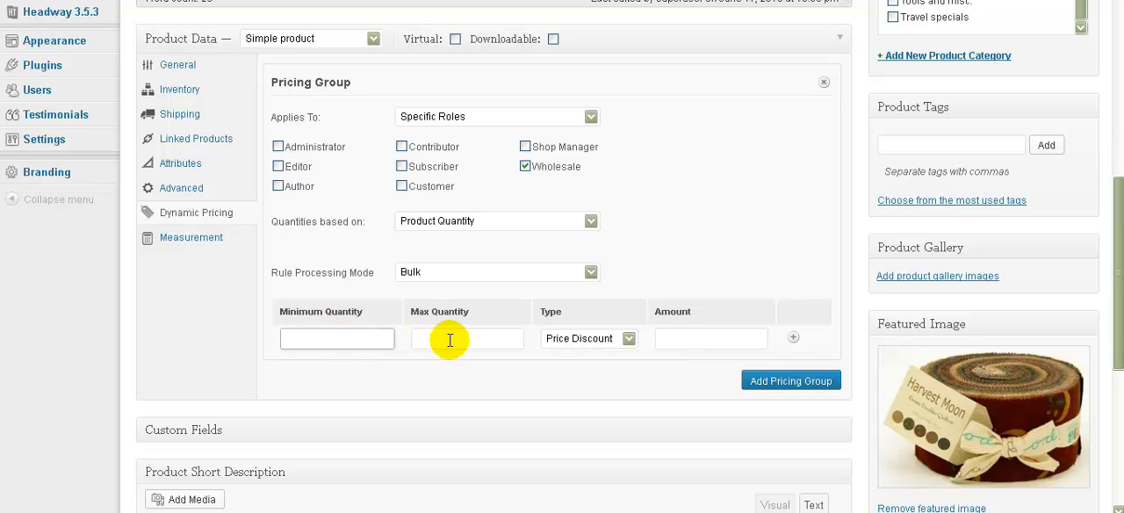
pyautogui.moveTo(569, 387)
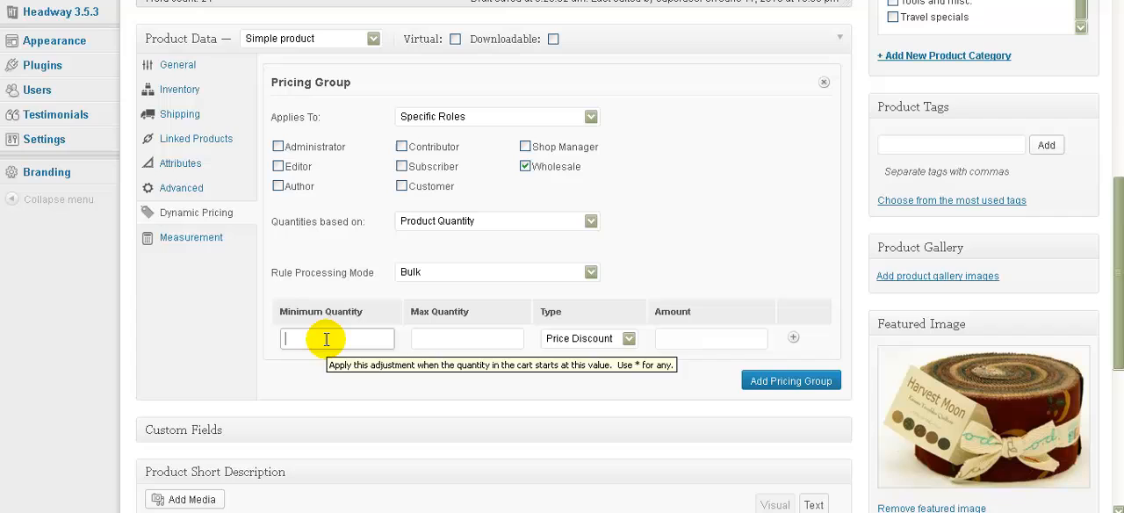
pyautogui.write('0')
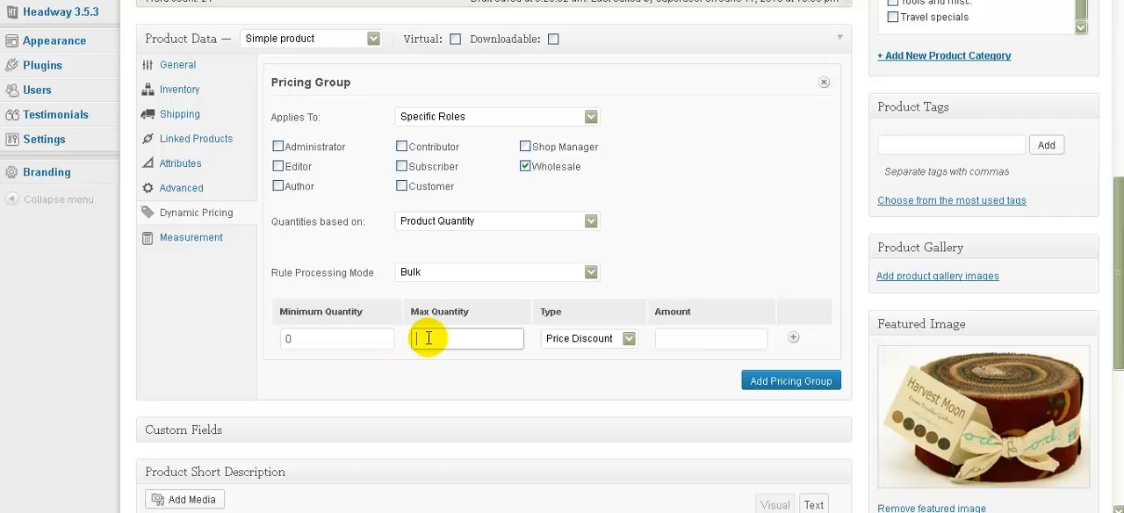
pyautogui.write('1')
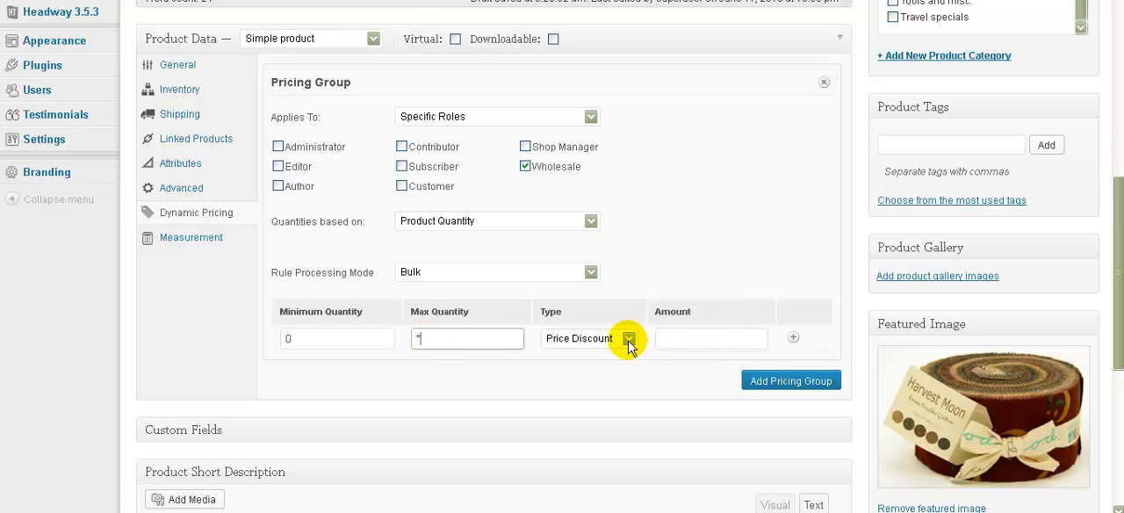
pyautogui.click(623, 338)
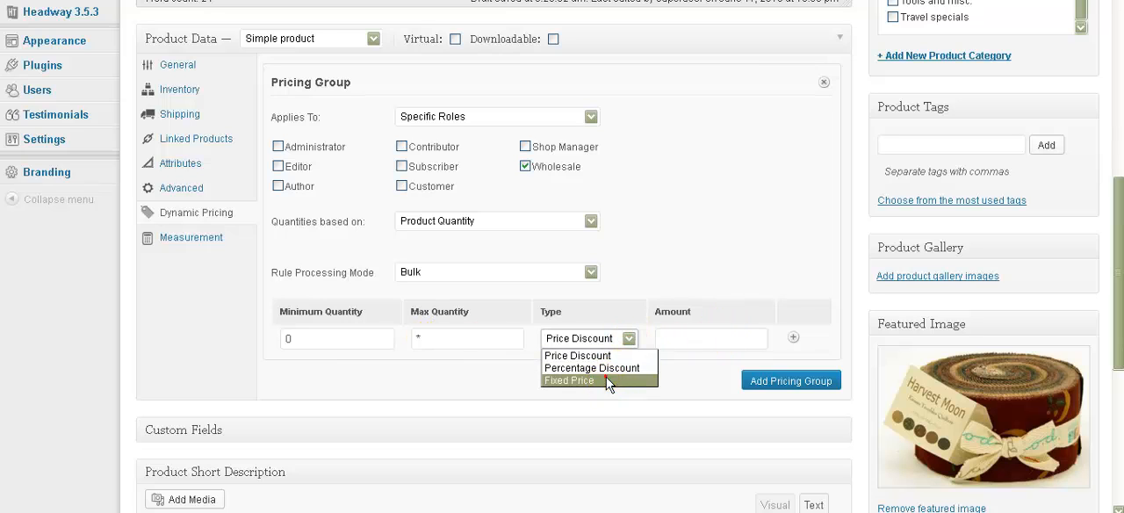
pyautogui.click(569, 380)
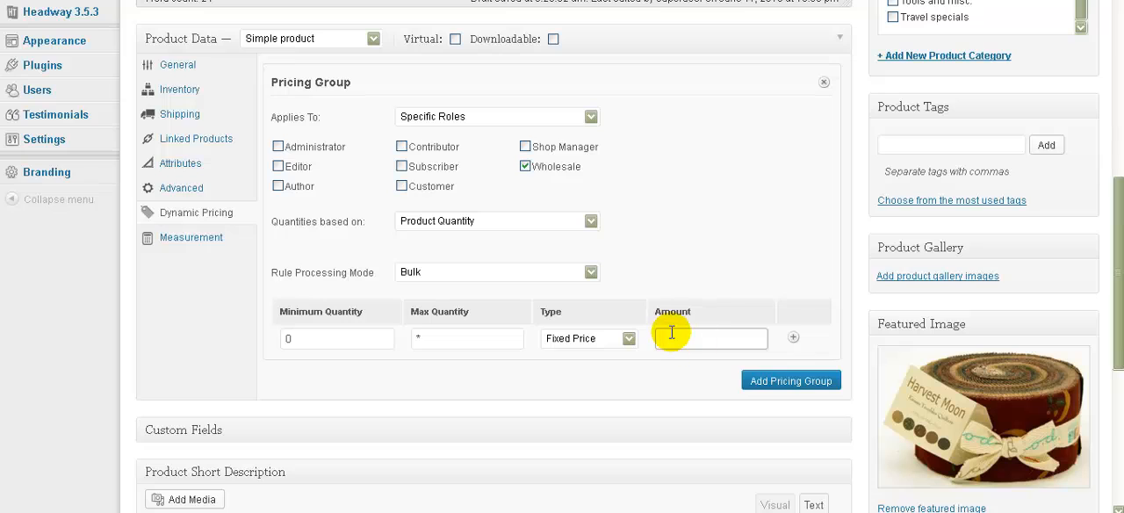
pyautogui.write('20')
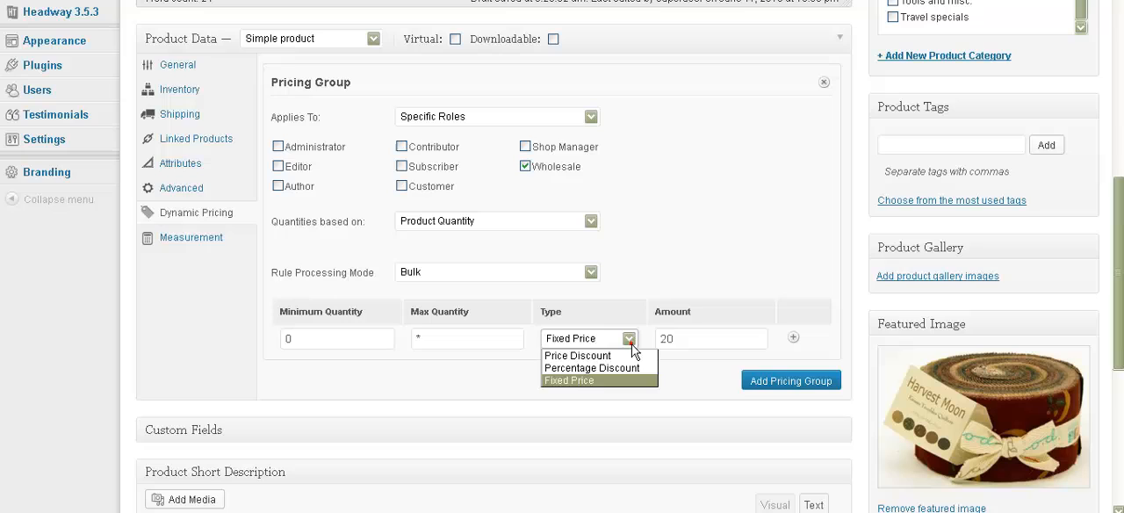
pyautogui.click(590, 368)
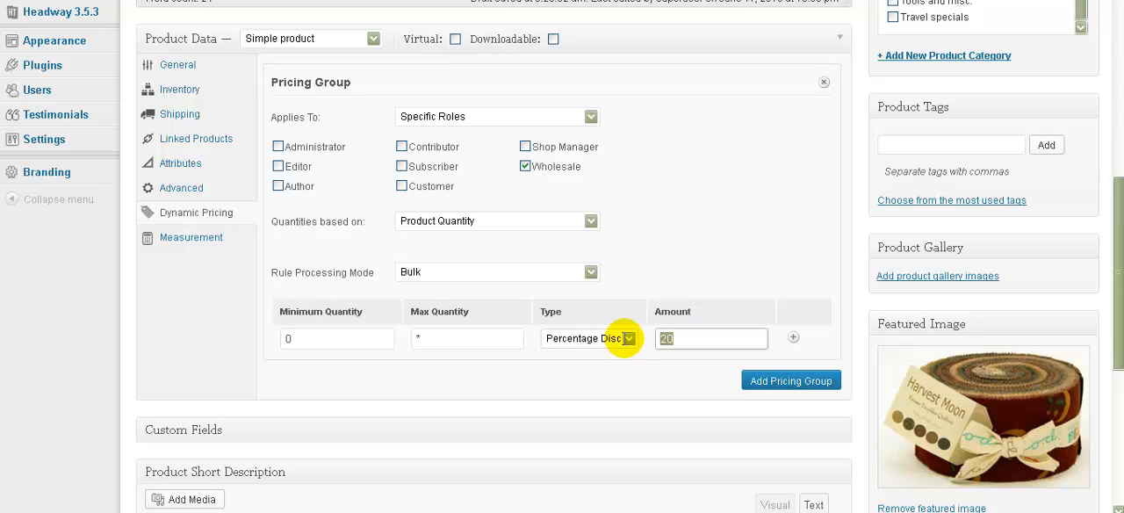
pyautogui.write('15')
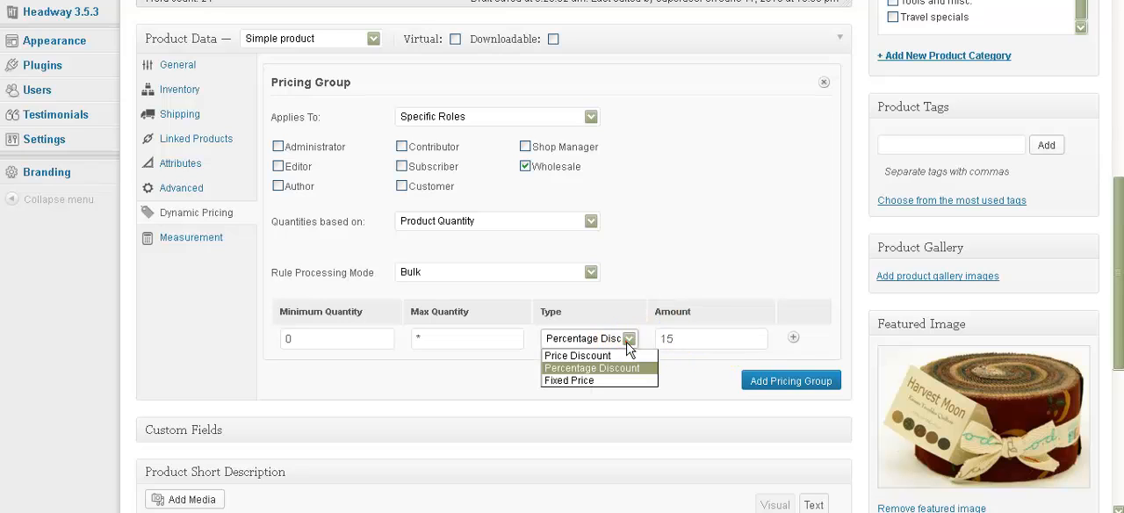
pyautogui.click(577, 354)
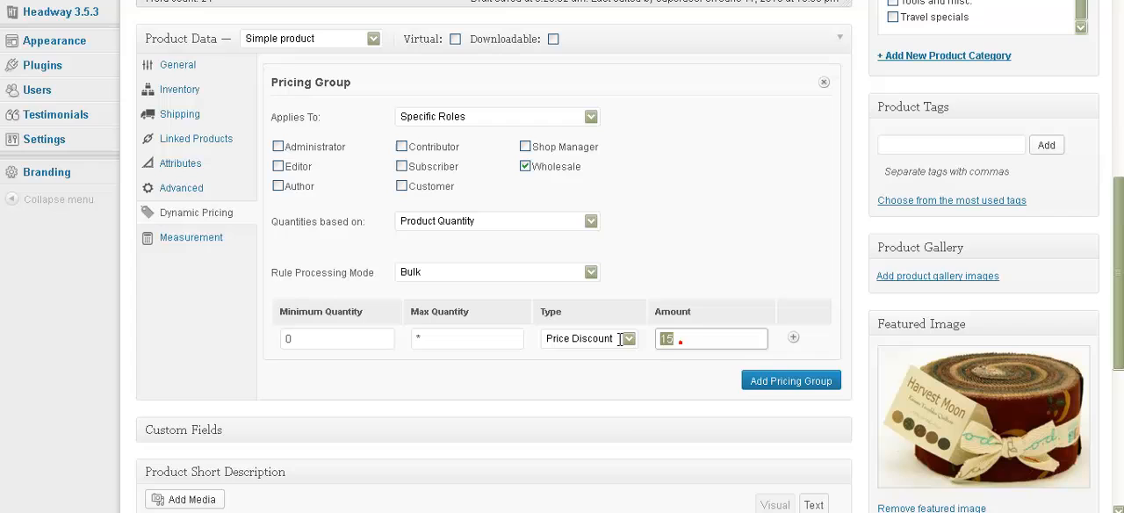
pyautogui.write('5')
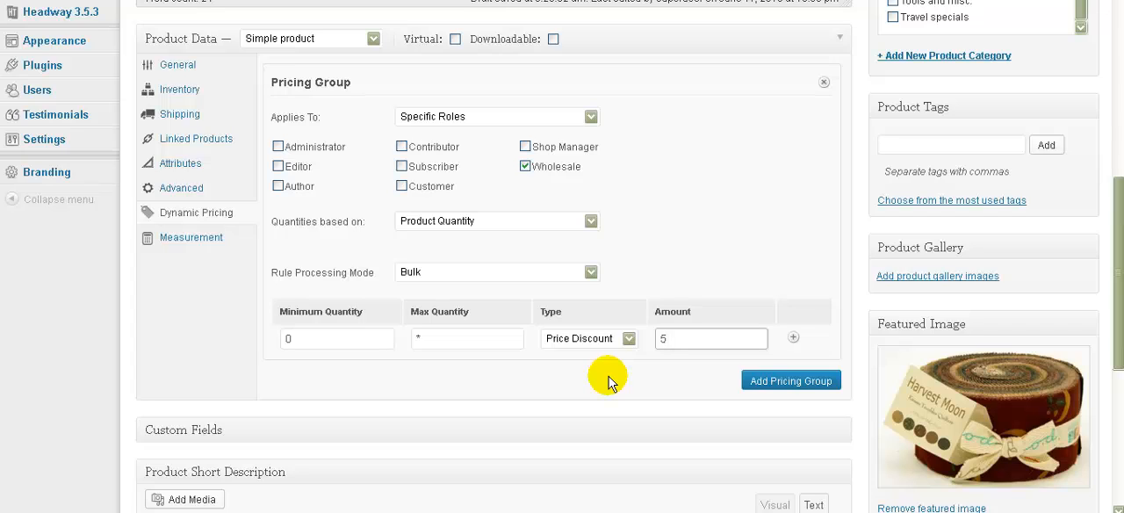
pyautogui.click(711, 338)
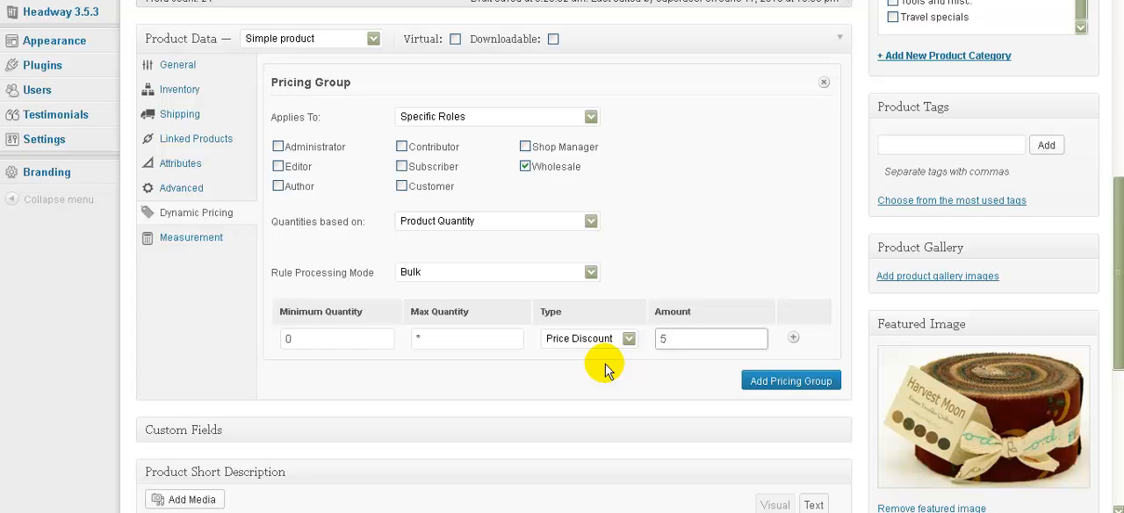
pyautogui.click(711, 338)
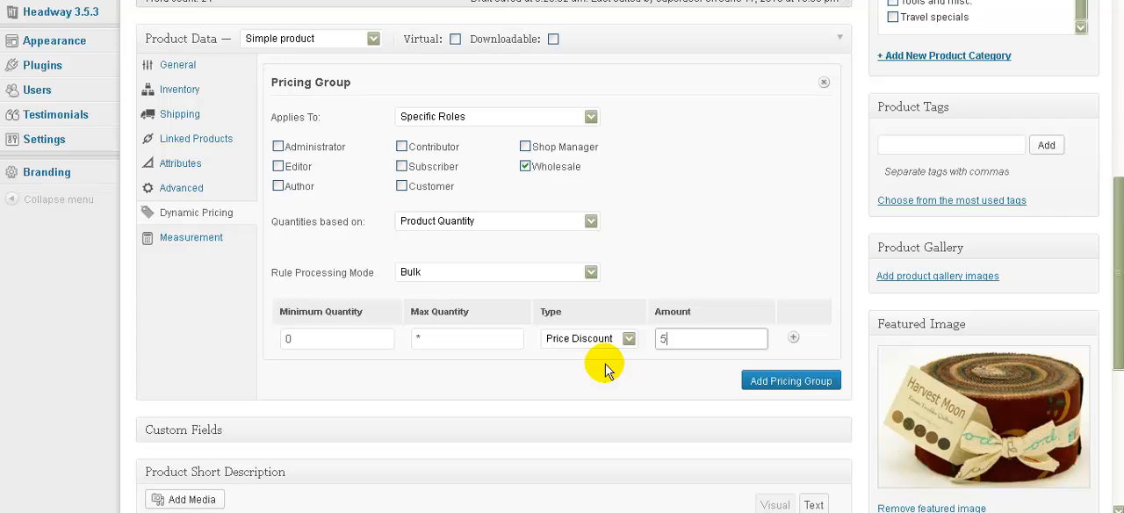